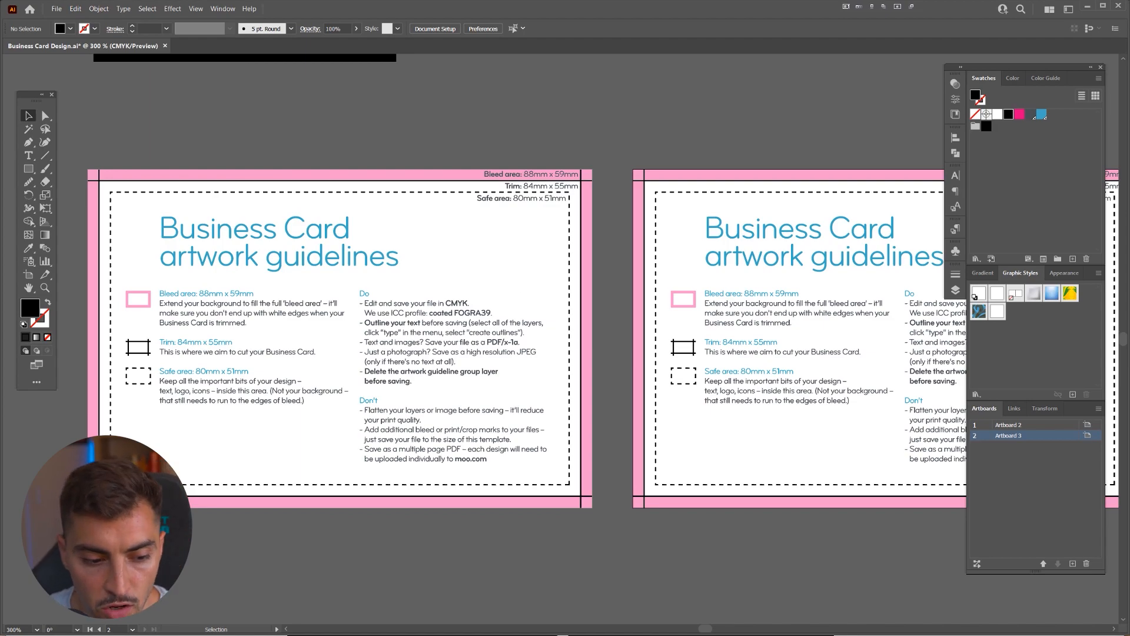
- Review MOO's standard card specs: 88×59 mm bleed, 84×55 mm trim, 80×51 mm safe area
{"action": "left_click", "coordinate": [735, 14]}
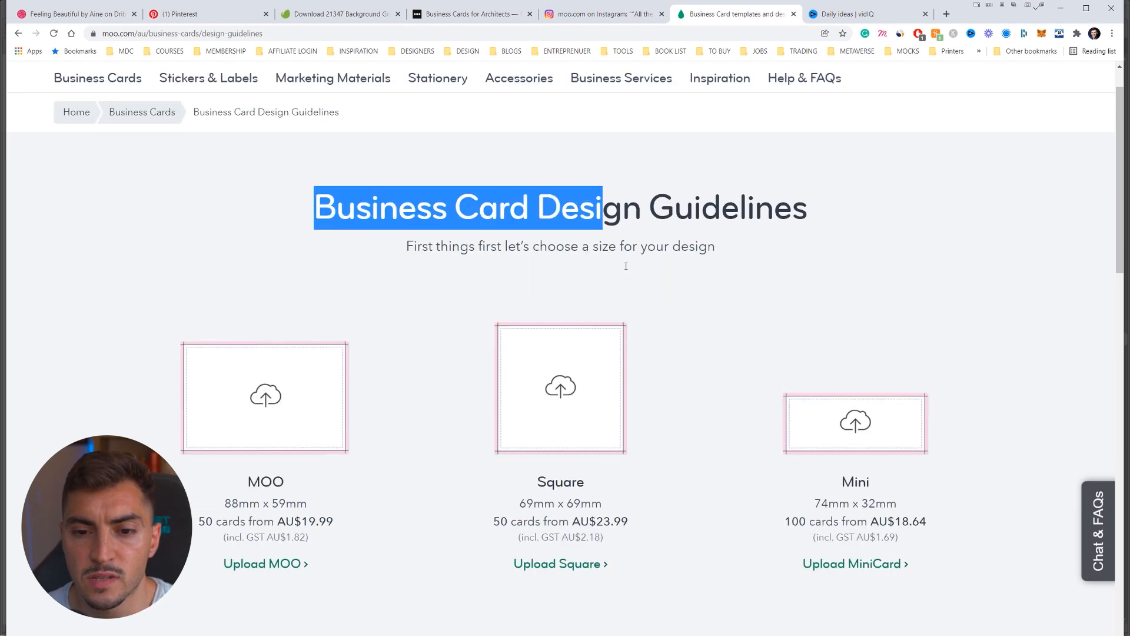
{"action": "scroll", "scroll_direction": "down", "scroll_amount": 3}
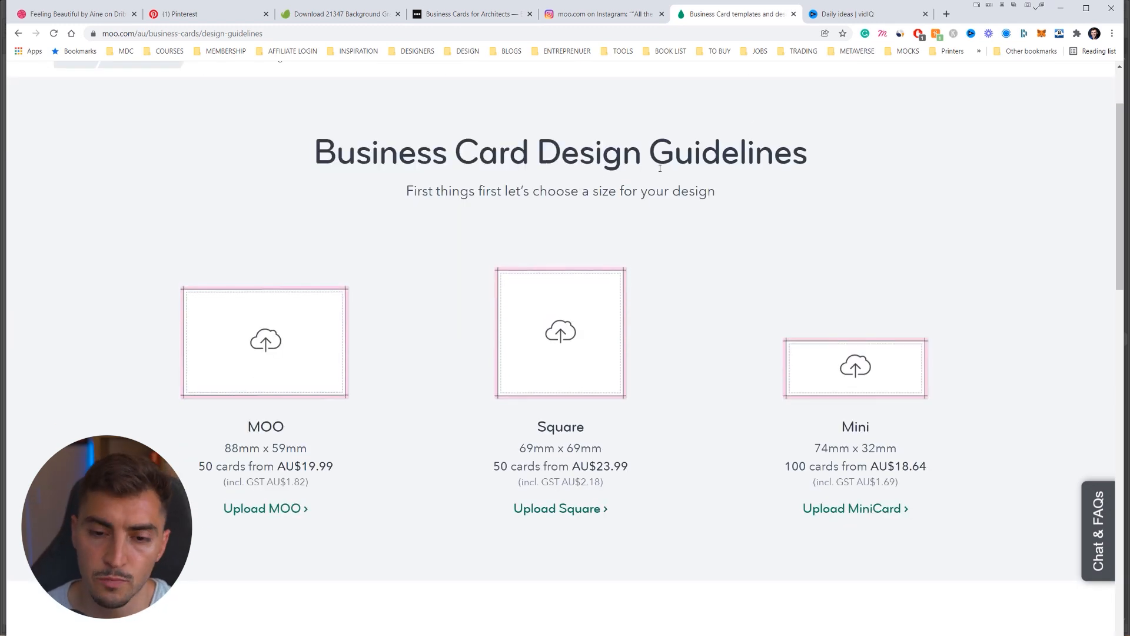
{"action": "scroll", "scroll_direction": "down", "scroll_amount": 3}
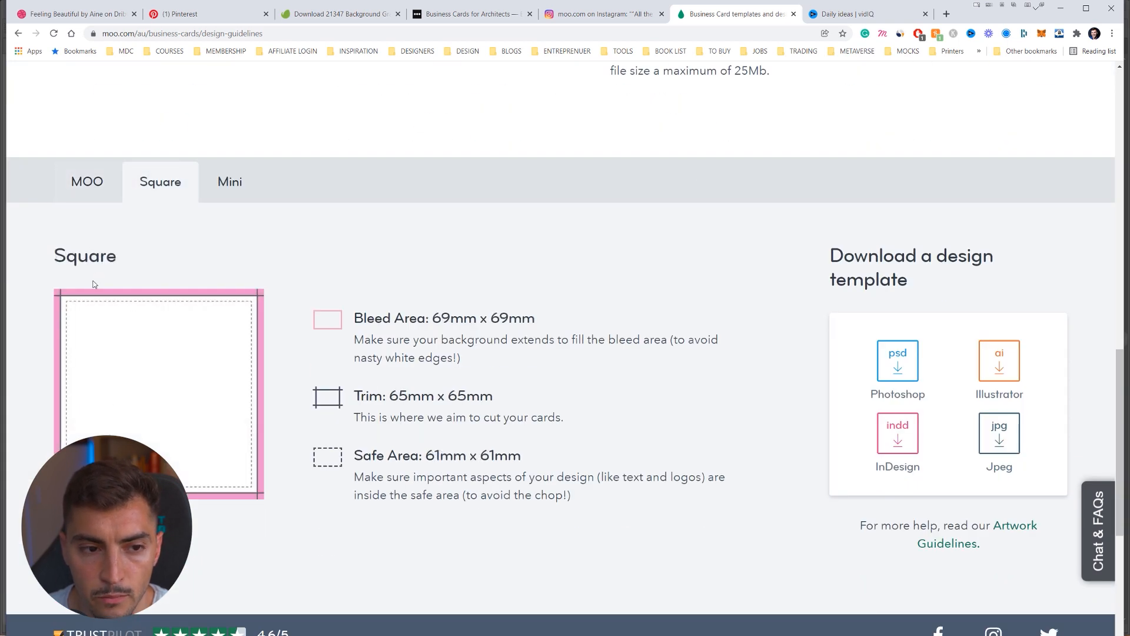
{"action": "left_click", "coordinate": [86, 180]}
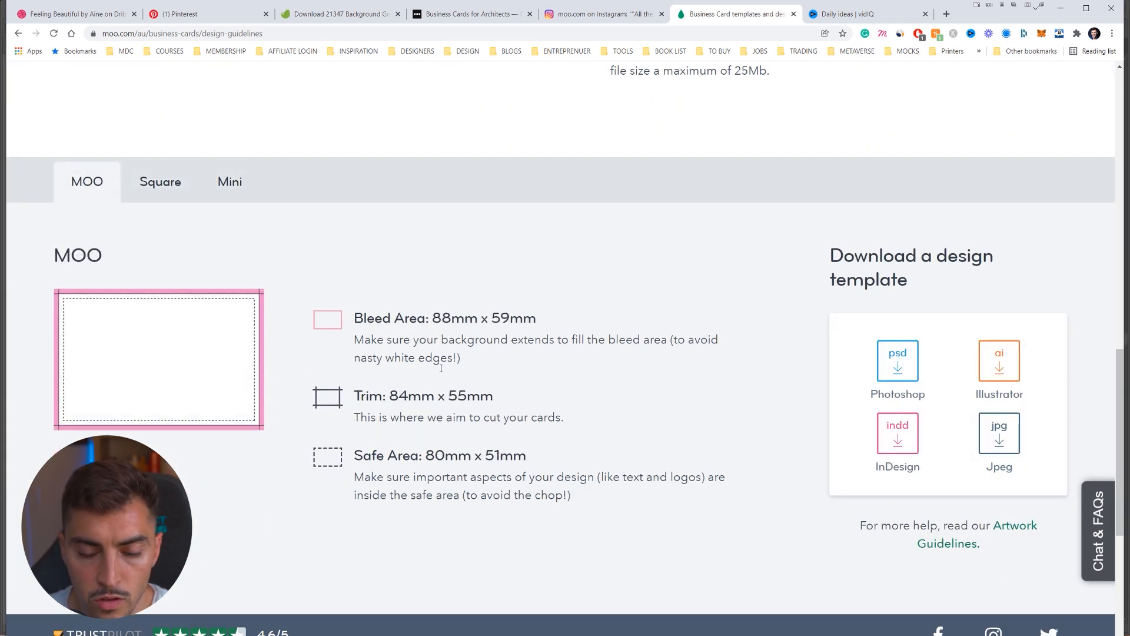
{"action": "left_click_drag", "start_coordinate": [433, 318], "coordinate": [524, 318]}
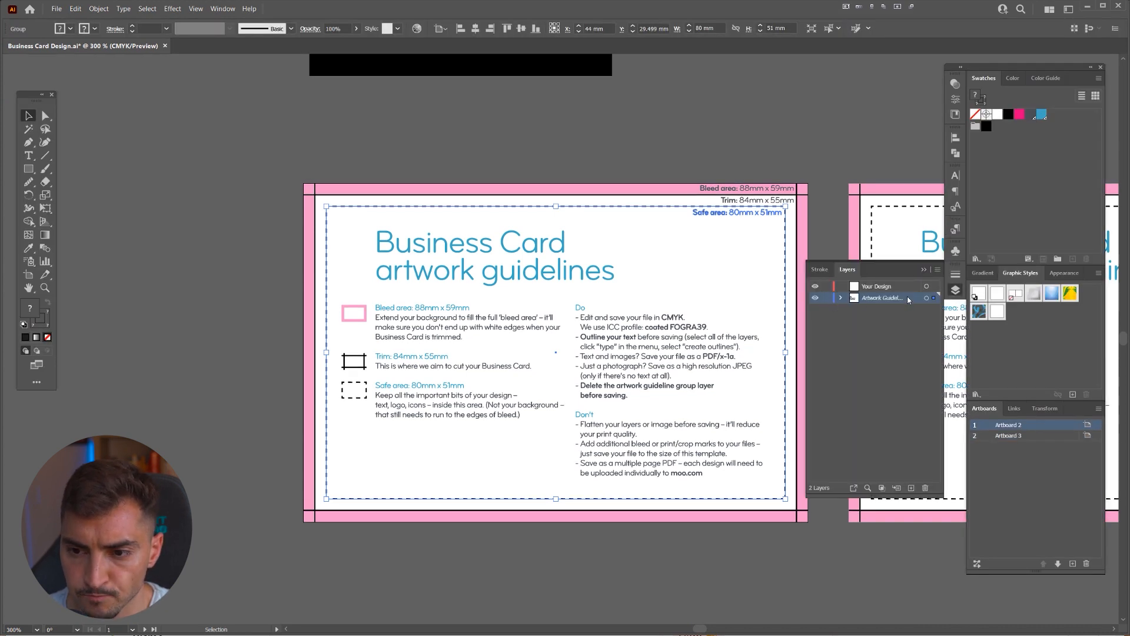
- Inspect the Artwork Guidelines layer options without changes, then hide that layer
{"action": "double_click", "coordinate": [881, 298]}
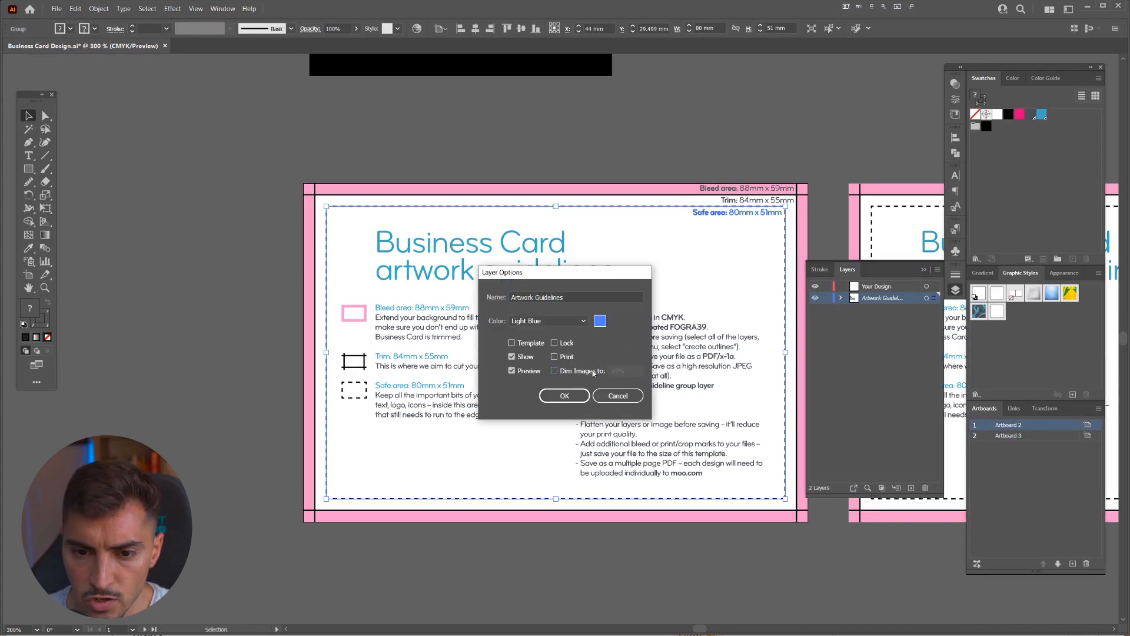
{"action": "left_click", "coordinate": [555, 370]}
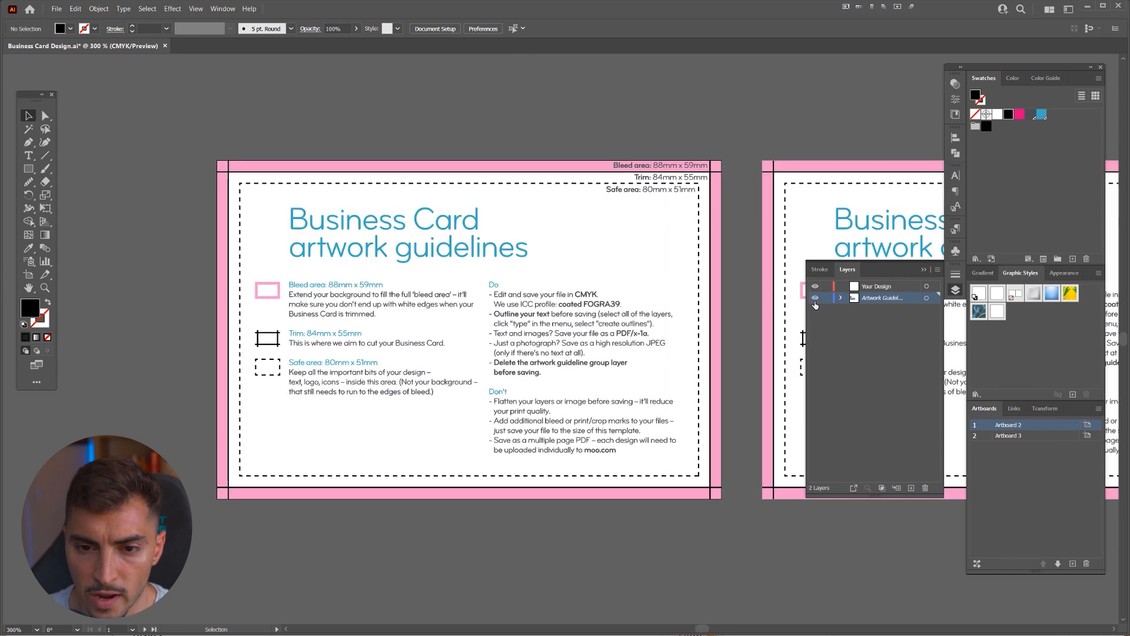
{"action": "left_click", "coordinate": [840, 298]}
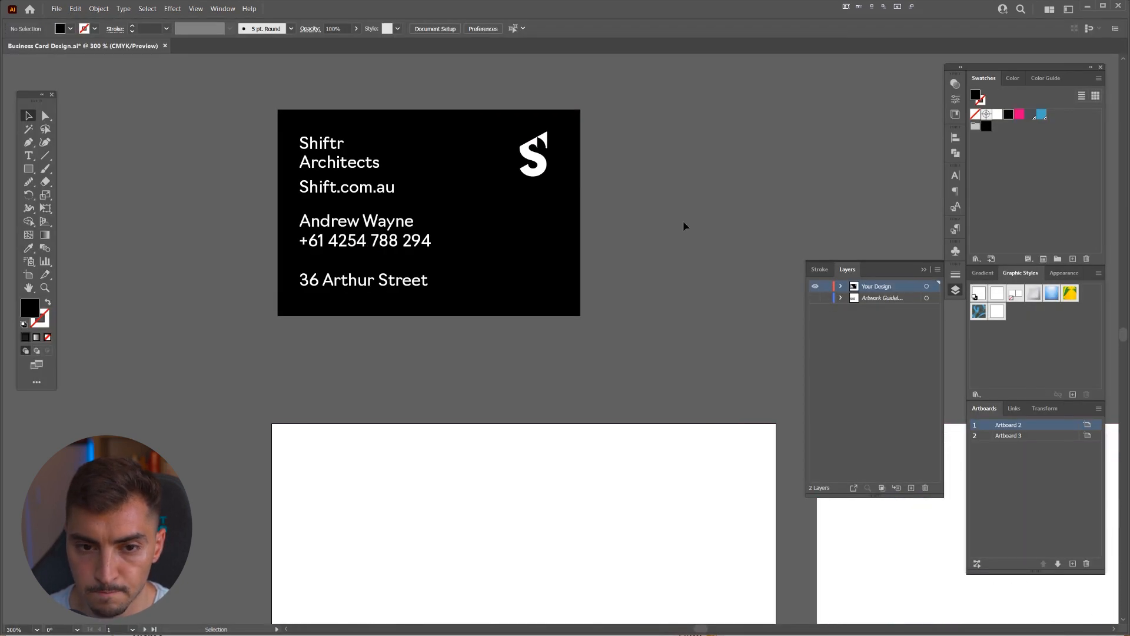
- Paste a copy of the black card's background rectangle onto the first artboard
{"action": "key", "text": "tab"}
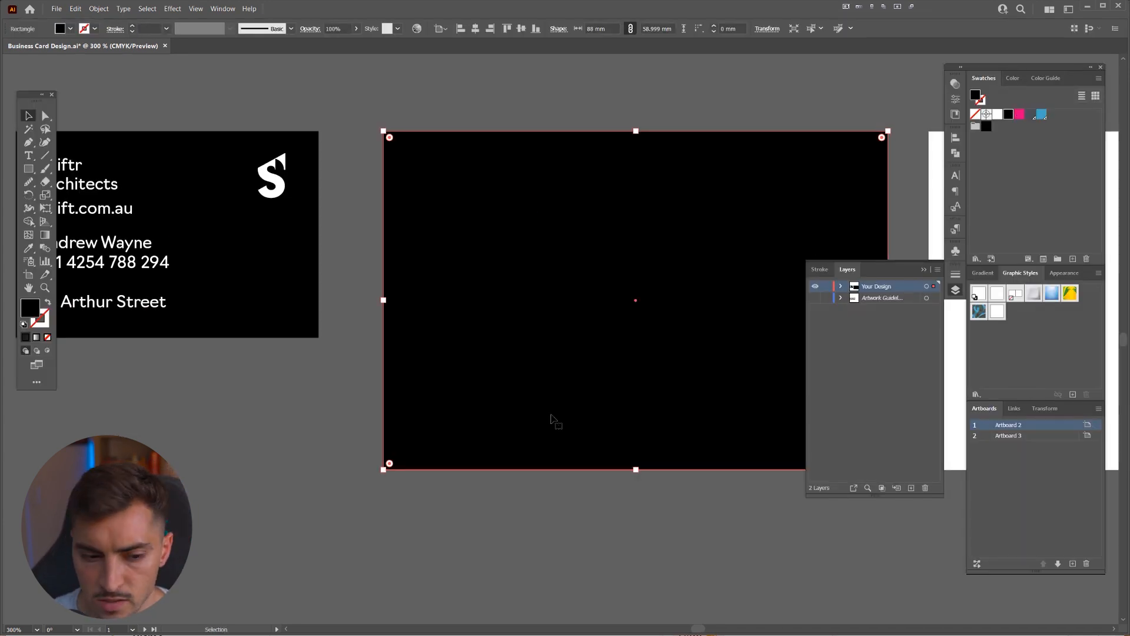
- Raise the rectangle's HSB brightness so its fill turns from black to light gray
{"action": "left_click", "coordinate": [1015, 78]}
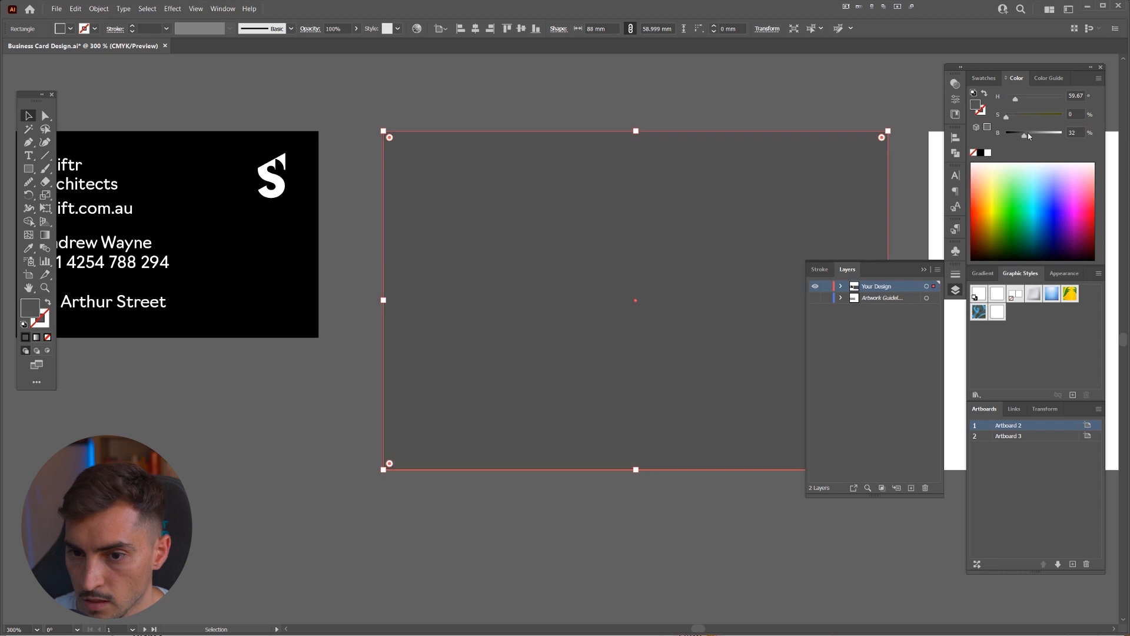
{"action": "left_click_drag", "start_coordinate": [1024, 132], "coordinate": [1045, 132]}
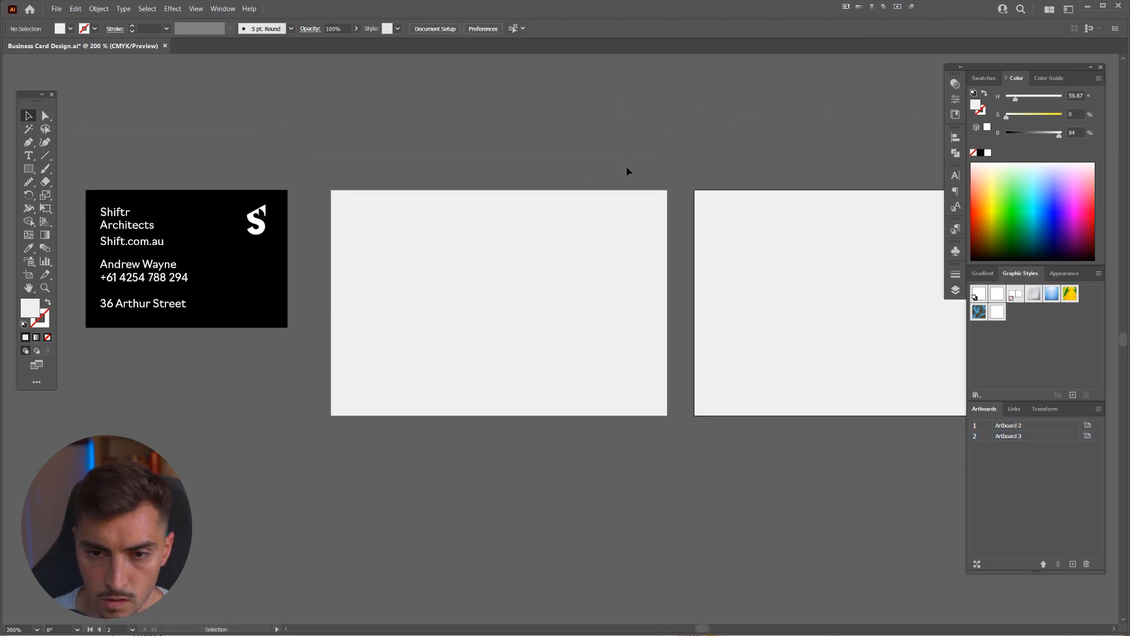
- Copy the contact text and S logo group from the black card onto the light gray card
{"action": "left_click", "coordinate": [1008, 424]}
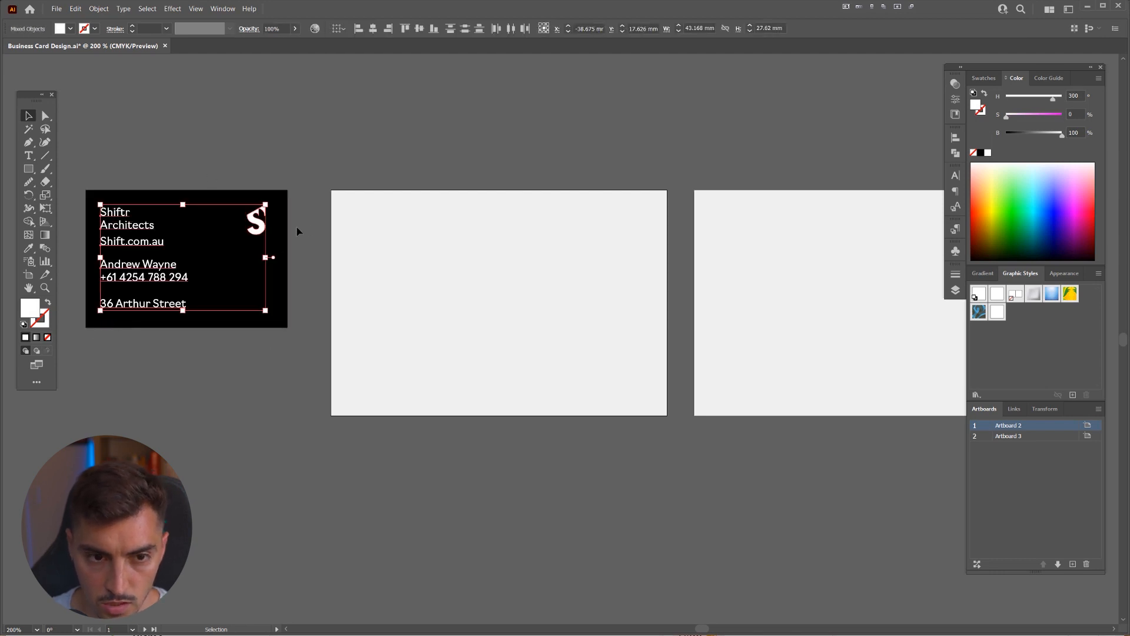
{"action": "left_click_drag", "start_coordinate": [186, 258], "coordinate": [452, 298]}
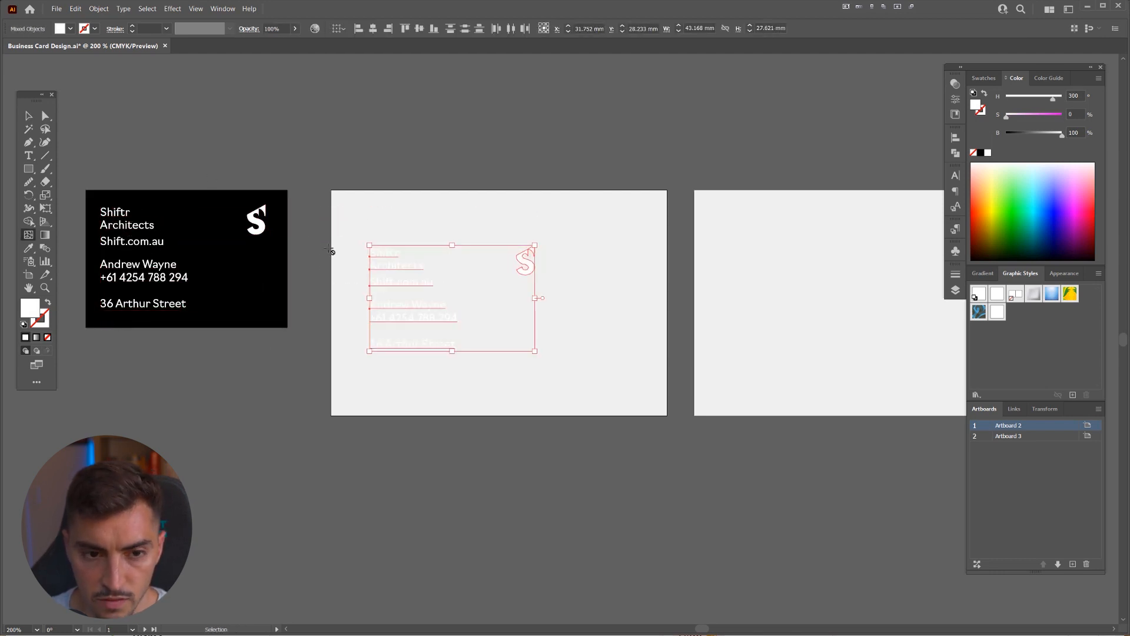
{"action": "left_click", "coordinate": [498, 191]}
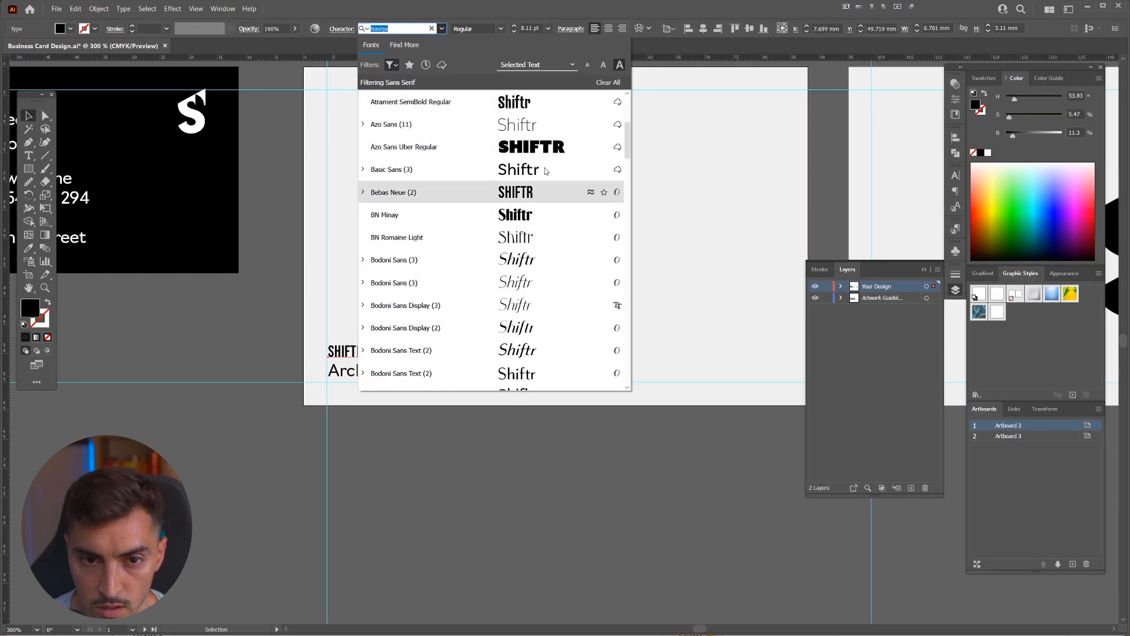
- Set the word Shiftr in Konnect, trying bold, italic and other Konnect weights
{"action": "scroll", "scroll_direction": "down", "scroll_amount": 3}
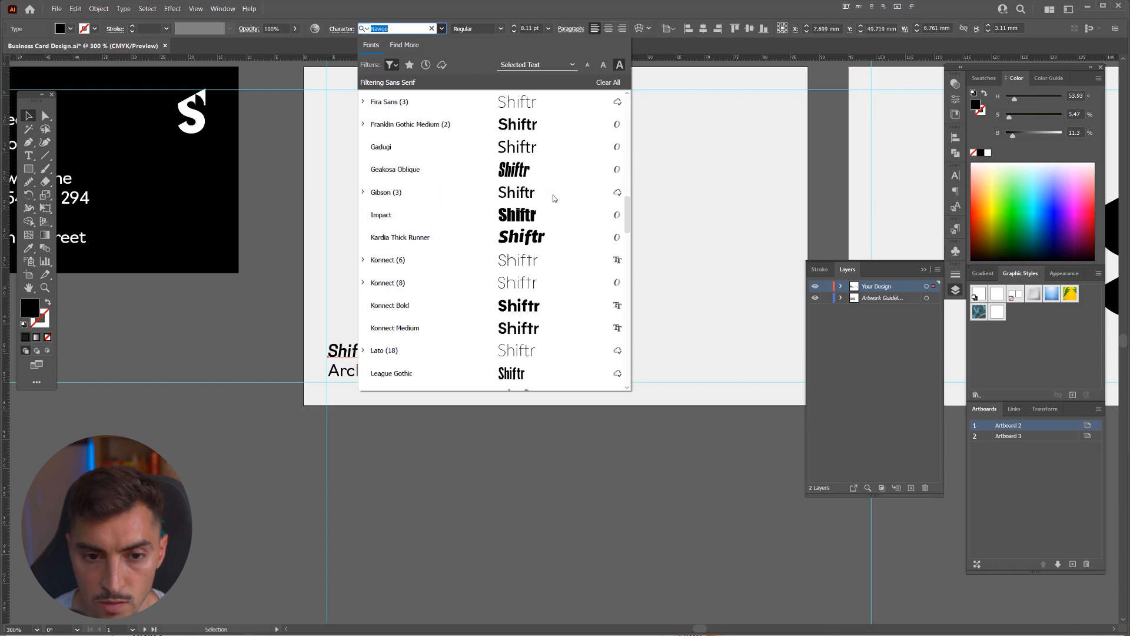
{"action": "scroll", "scroll_direction": "down", "scroll_amount": 3}
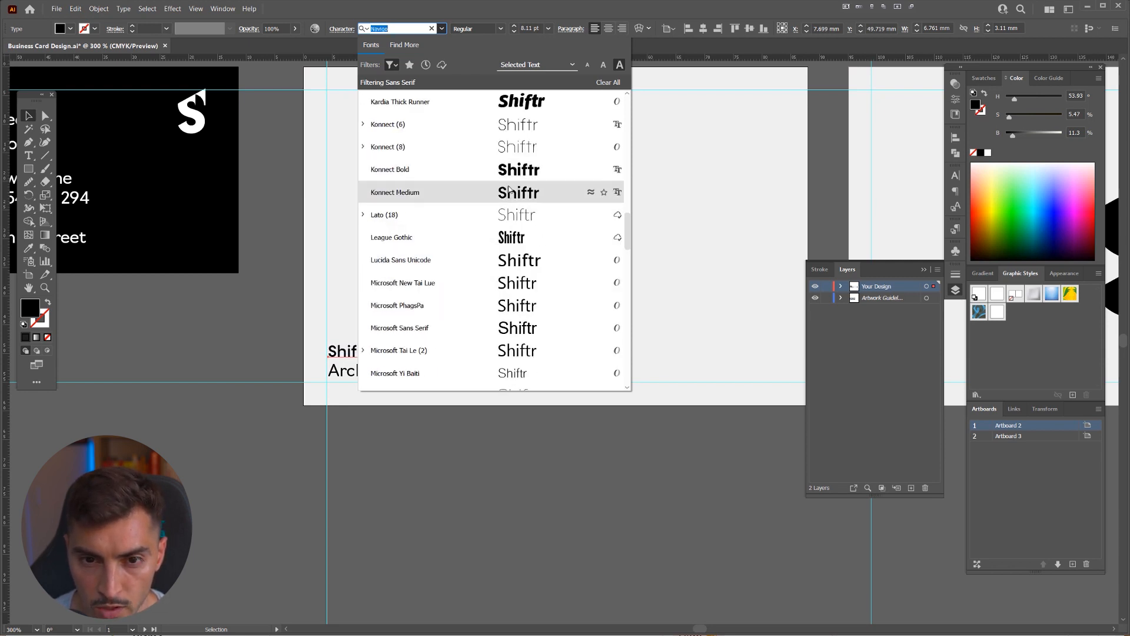
{"action": "left_click", "coordinate": [390, 169]}
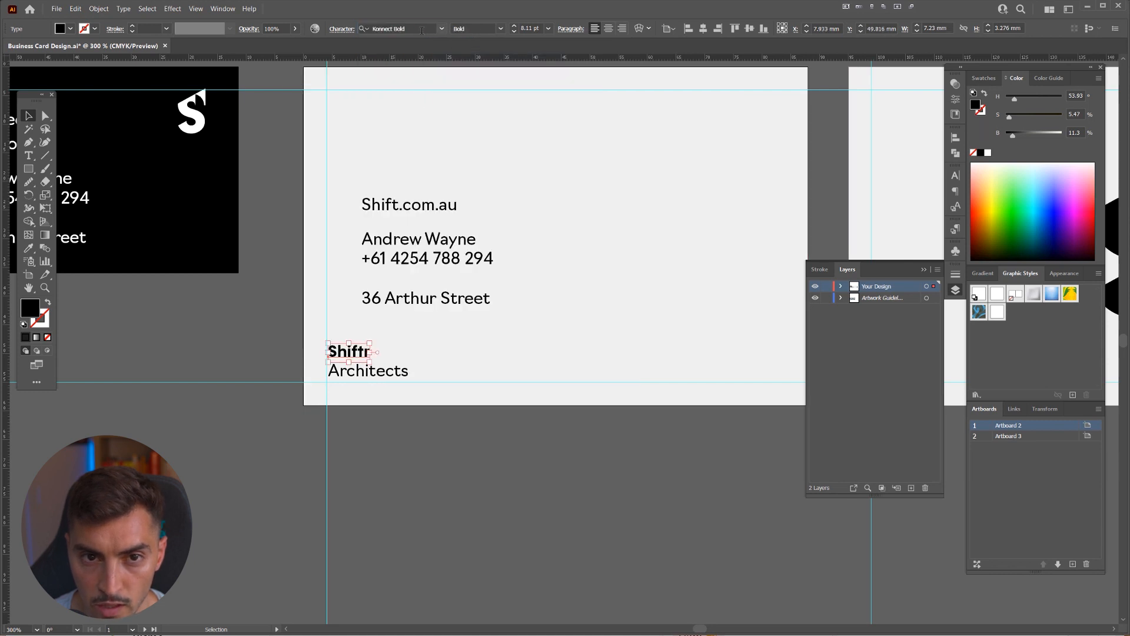
{"action": "left_click", "coordinate": [404, 29]}
{"action": "type", "text": "KONNEC"}
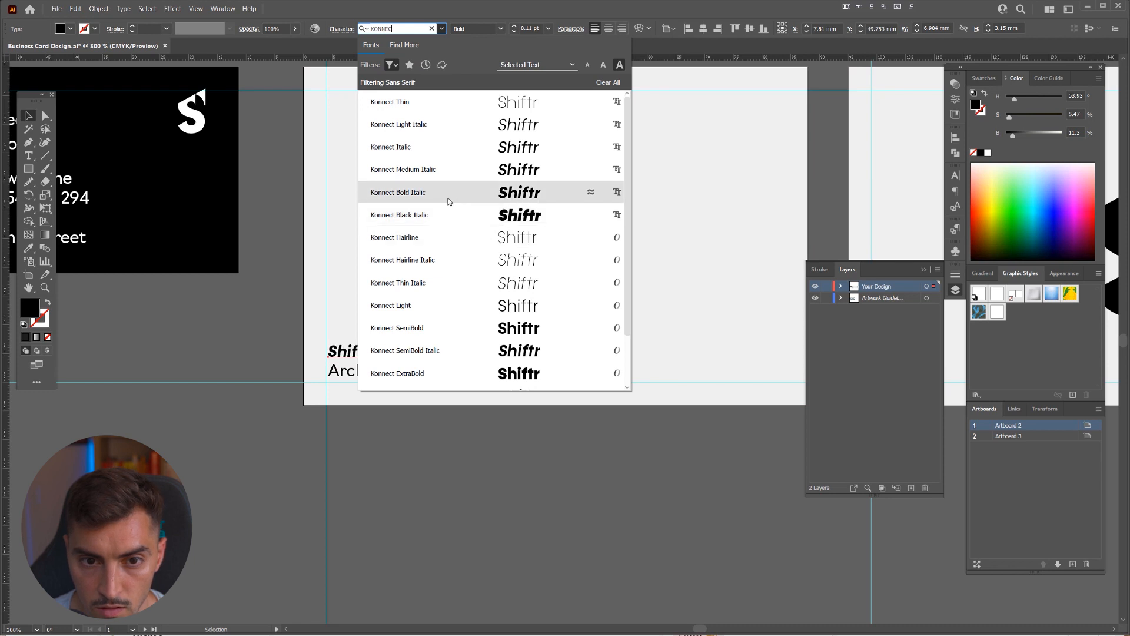
{"action": "left_click", "coordinate": [403, 169]}
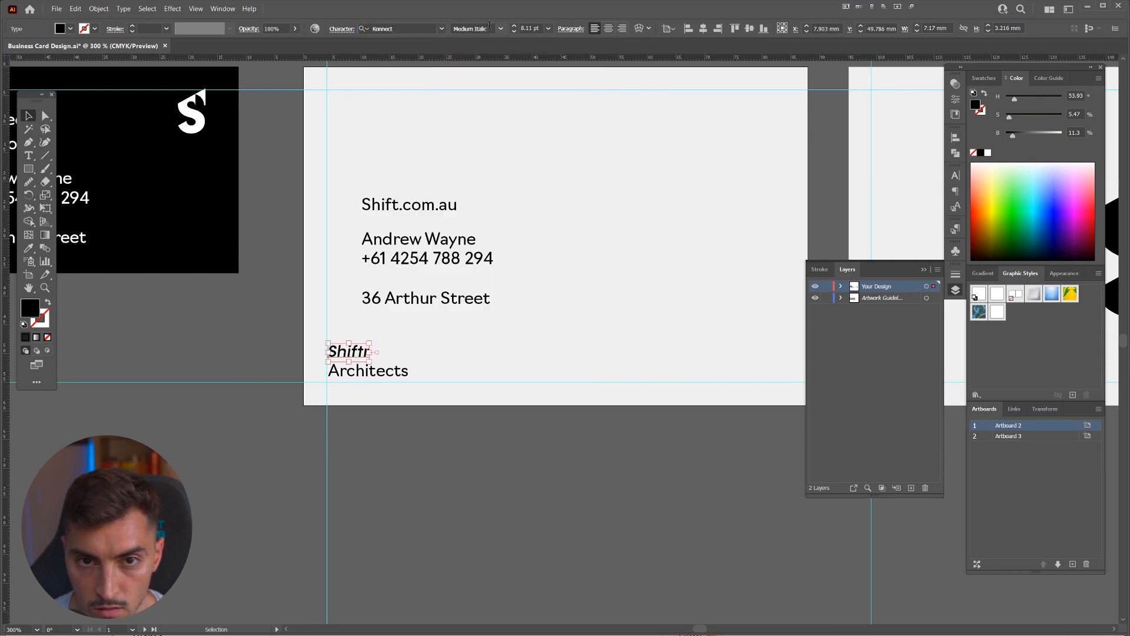
{"action": "left_click", "coordinate": [500, 29]}
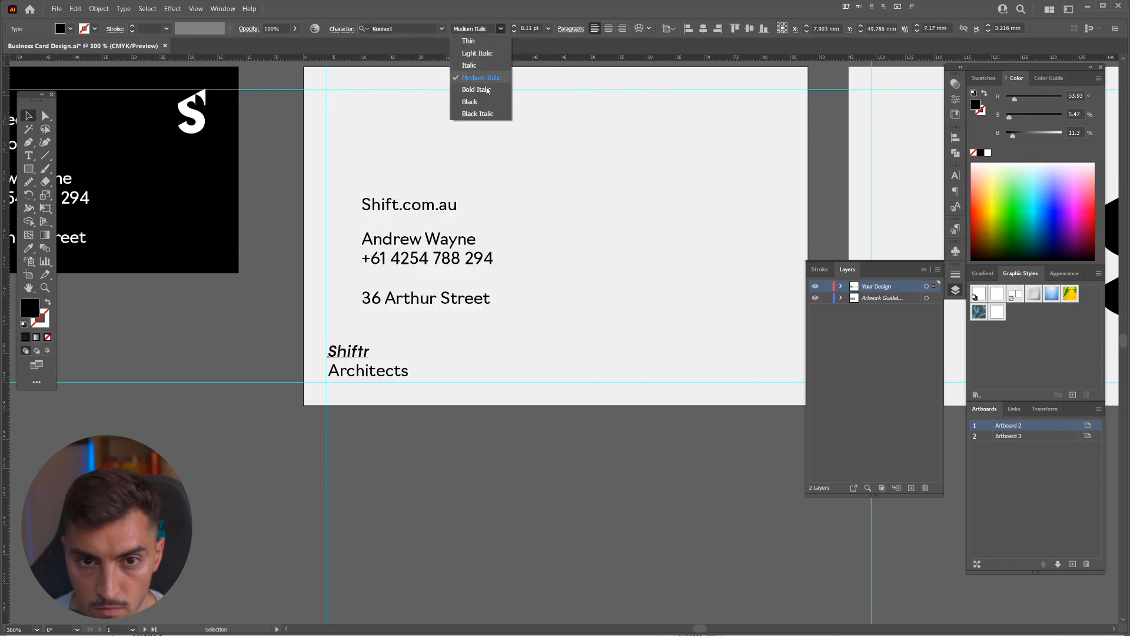
{"action": "left_click", "coordinate": [470, 102]}
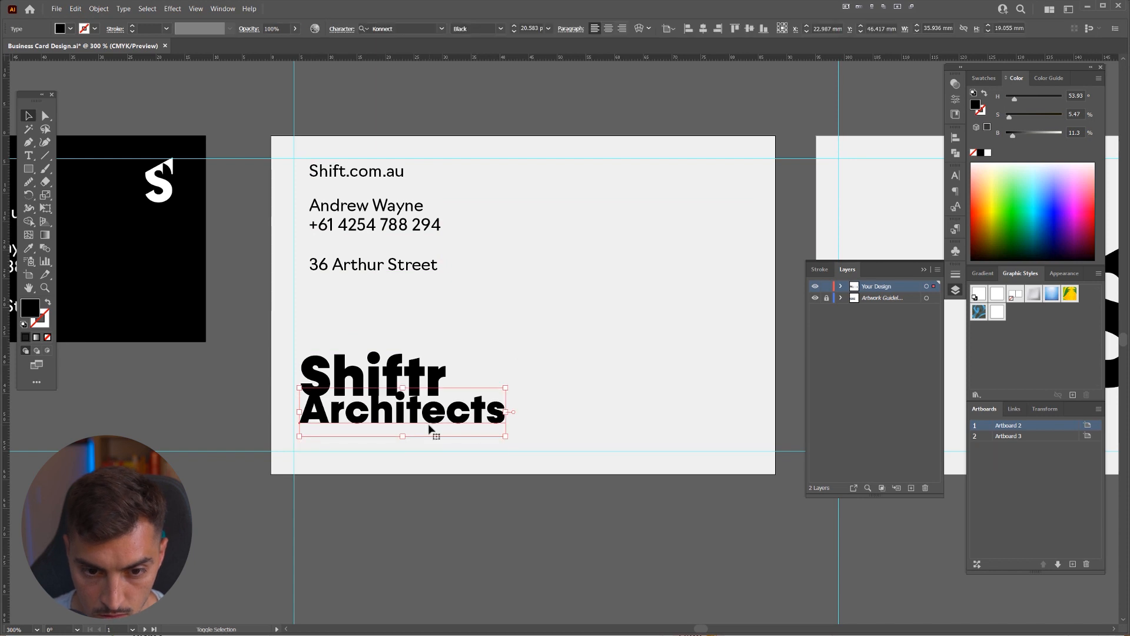
- Try the Thin style on Architects, then restore its heavy Konnect weight
{"action": "left_click", "coordinate": [475, 29]}
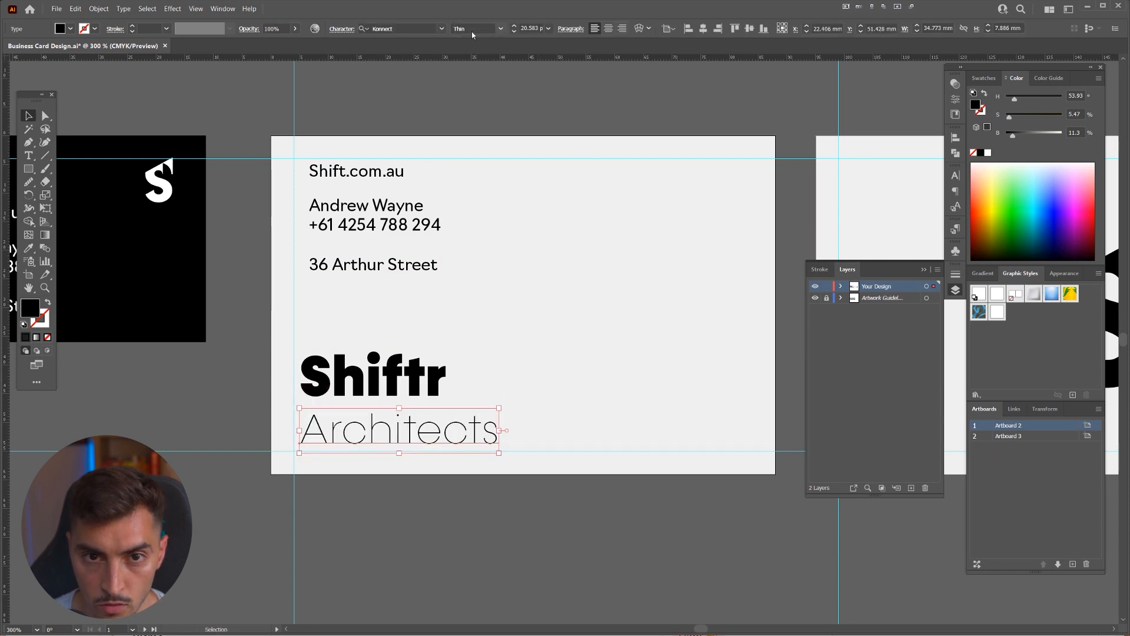
{"action": "left_click", "coordinate": [478, 29]}
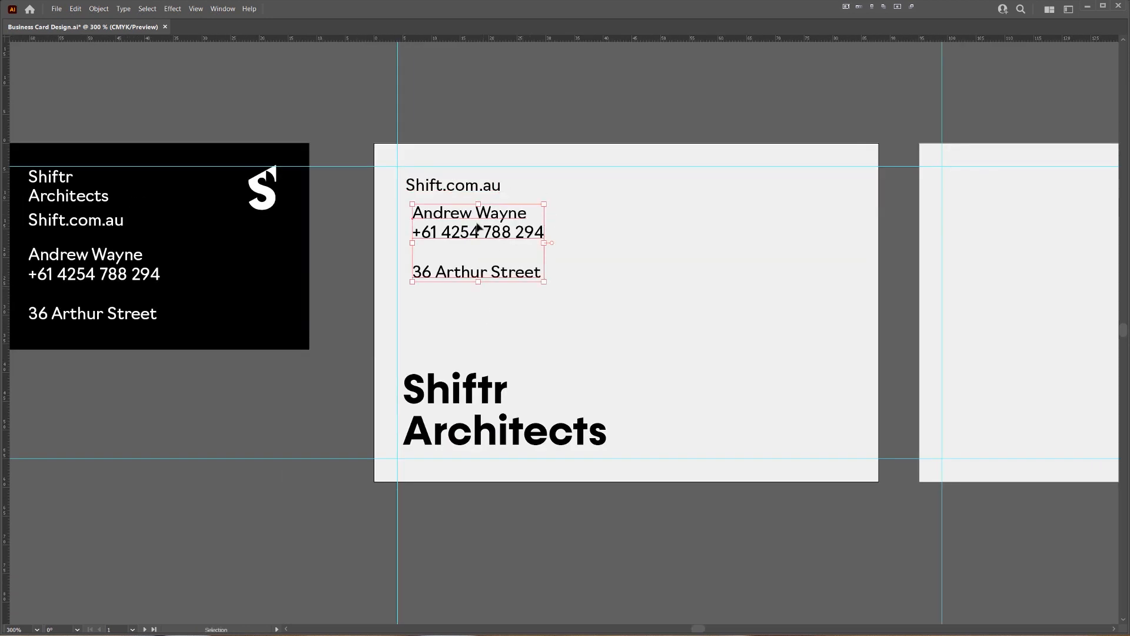
- Reposition the name, phone and address lines and set the contact text in Konnect Medium
{"action": "left_click_drag", "start_coordinate": [477, 241], "coordinate": [748, 212]}
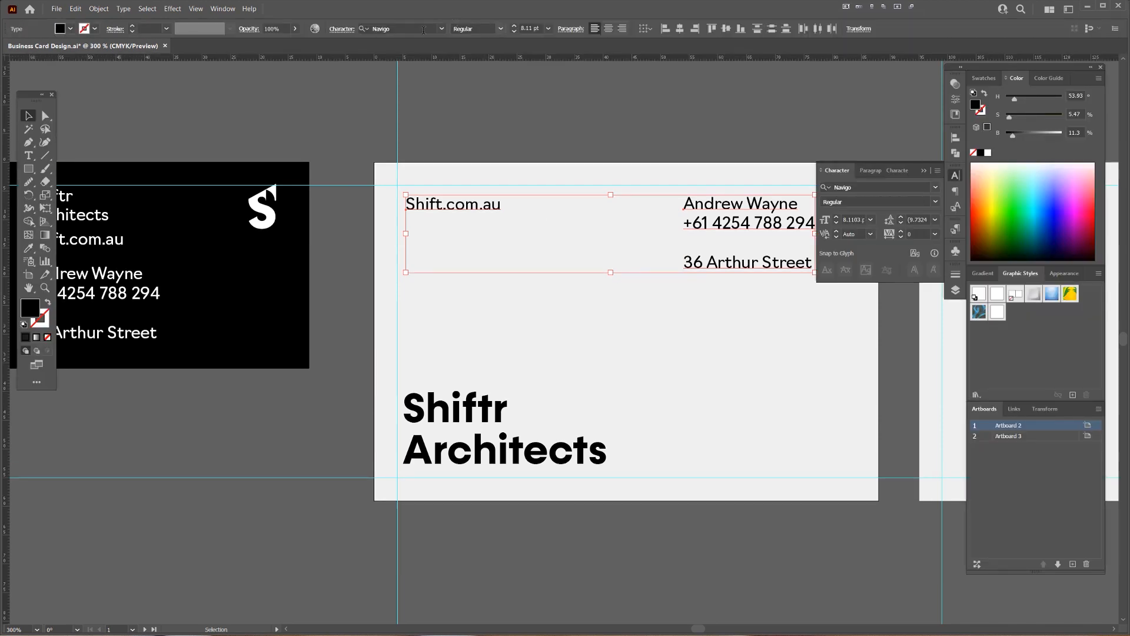
{"action": "type", "text": "konnect"}
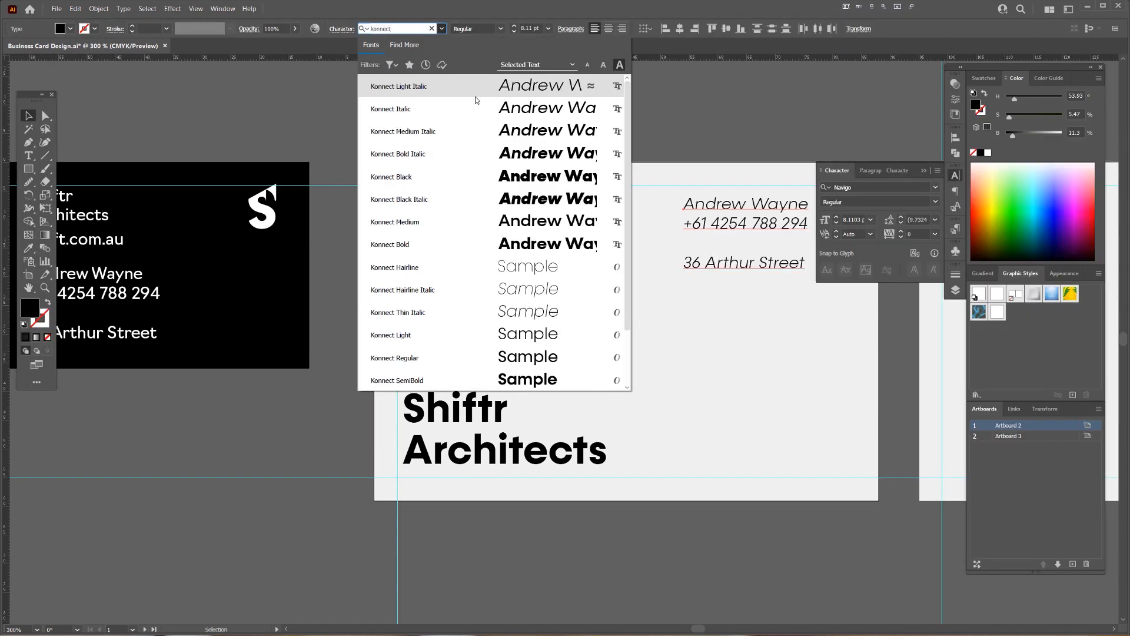
{"action": "left_click", "coordinate": [395, 222]}
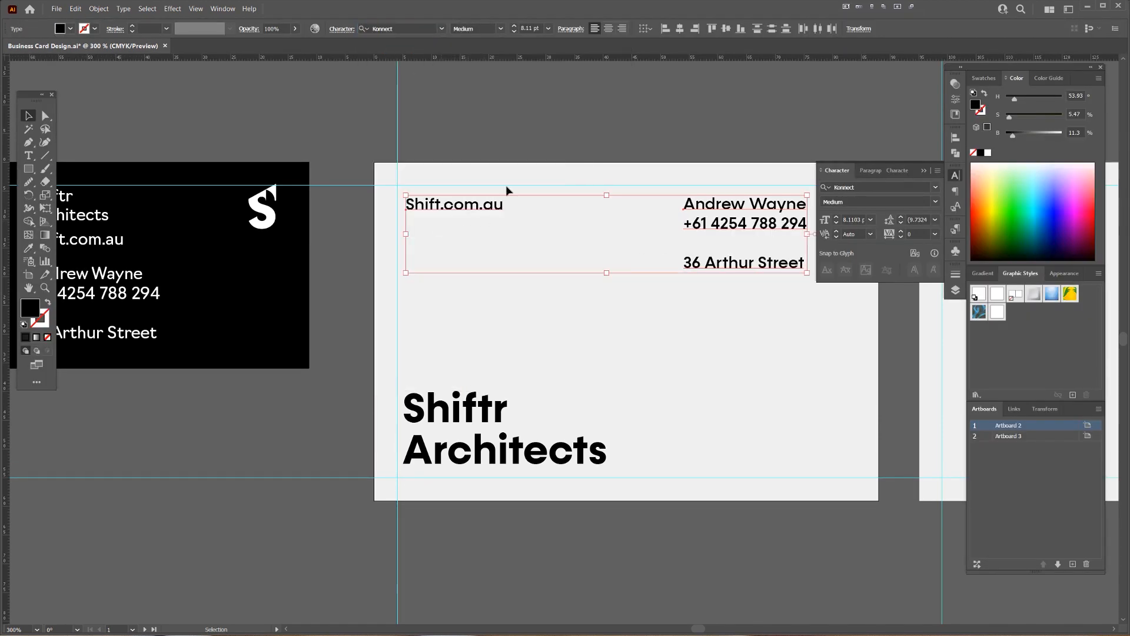
{"action": "left_click", "coordinate": [500, 29]}
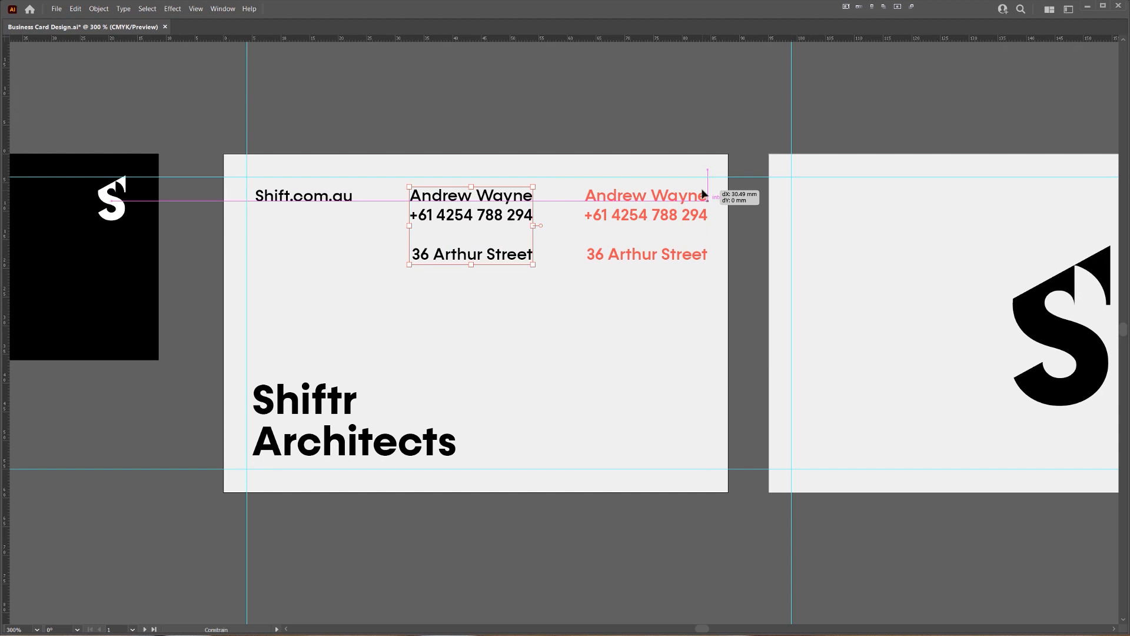
- Move the name block right and retype 'Arthur Street' under the website
{"action": "left_click_drag", "start_coordinate": [472, 224], "coordinate": [375, 224]}
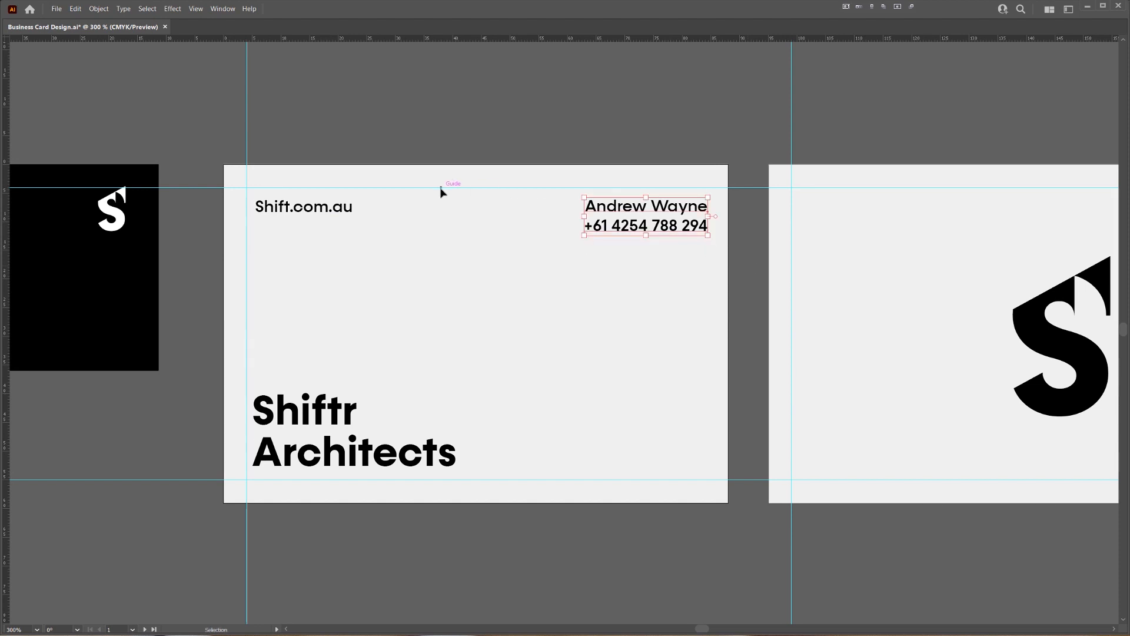
{"action": "type", "text": "Arthur Street"}
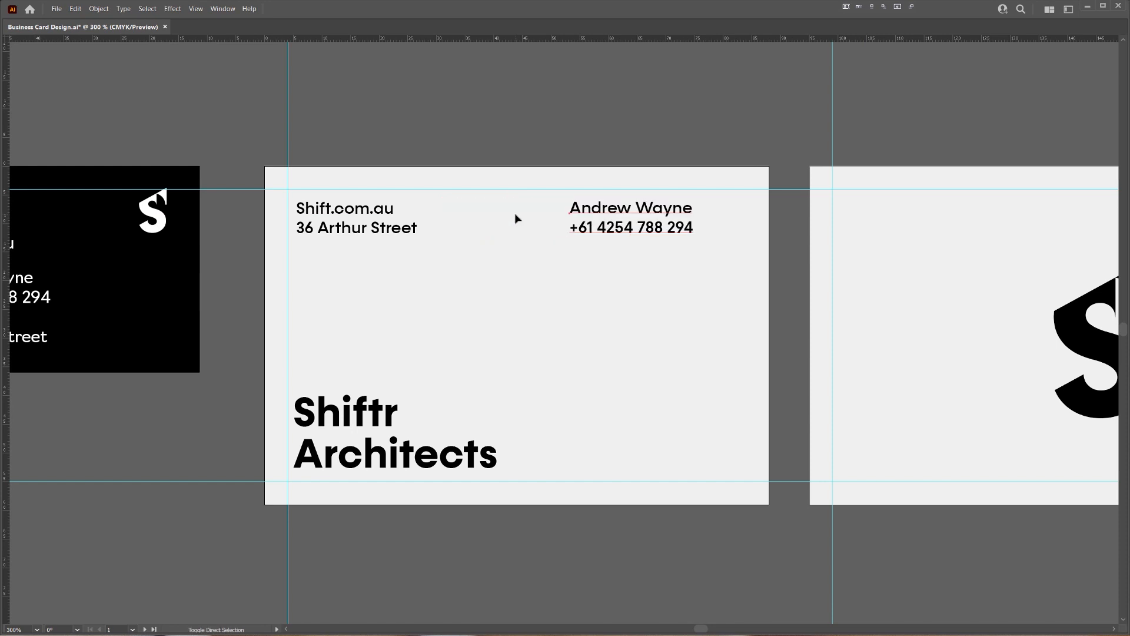
{"action": "left_click_drag", "start_coordinate": [631, 216], "coordinate": [495, 217]}
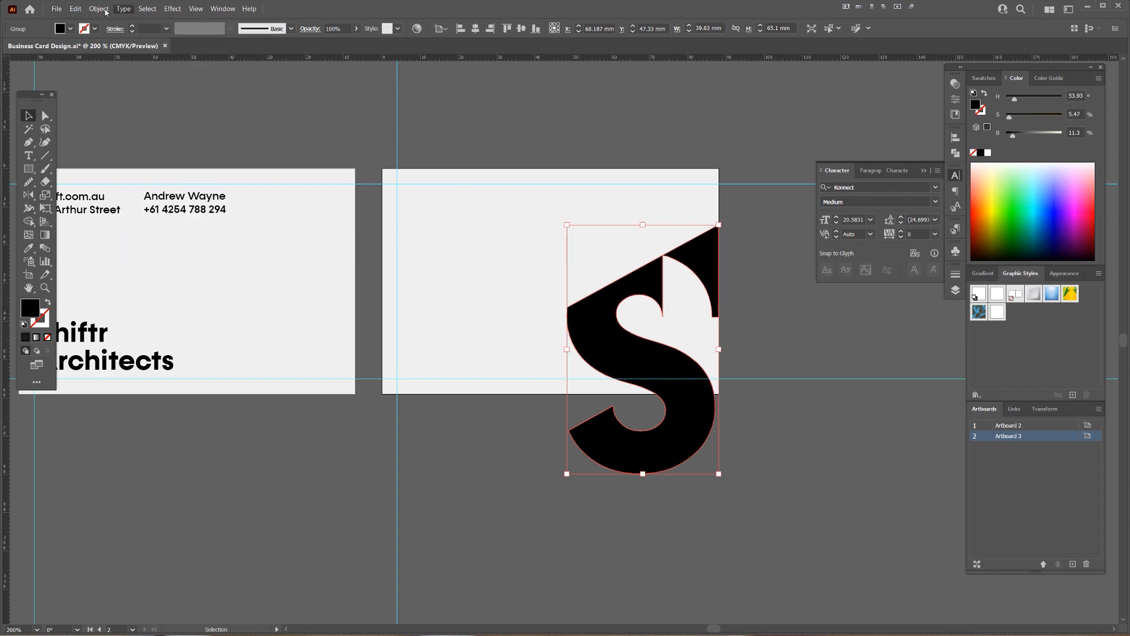
- Preview Transform Each moving the S −40 mm horizontally and −64 mm vertically
{"action": "left_click", "coordinate": [99, 8]}
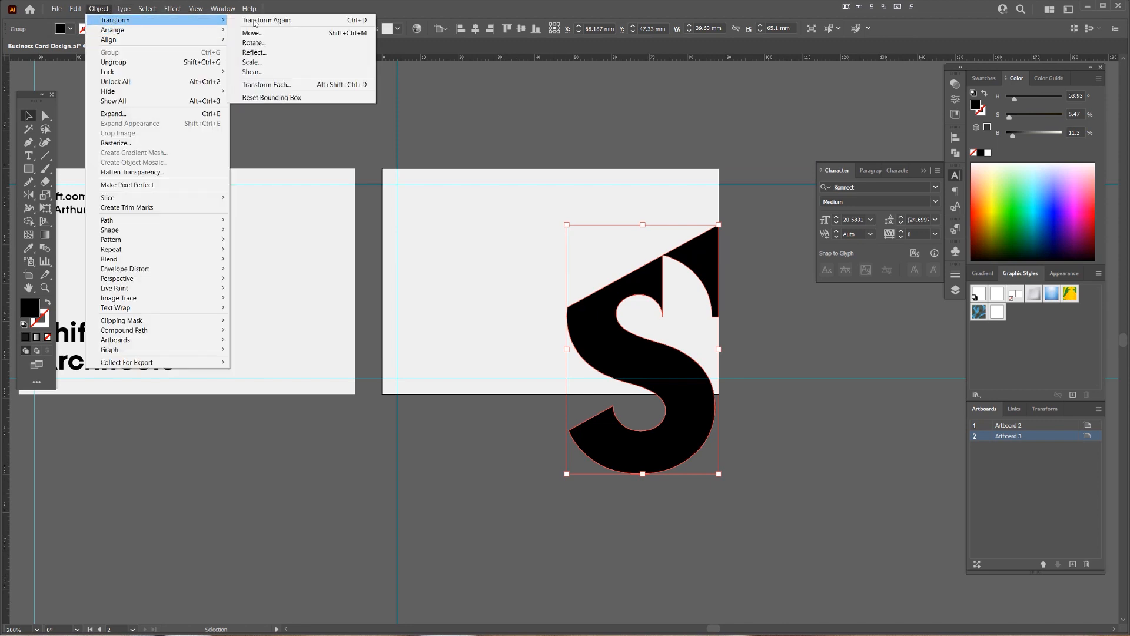
{"action": "mouse_move", "coordinate": [273, 51]}
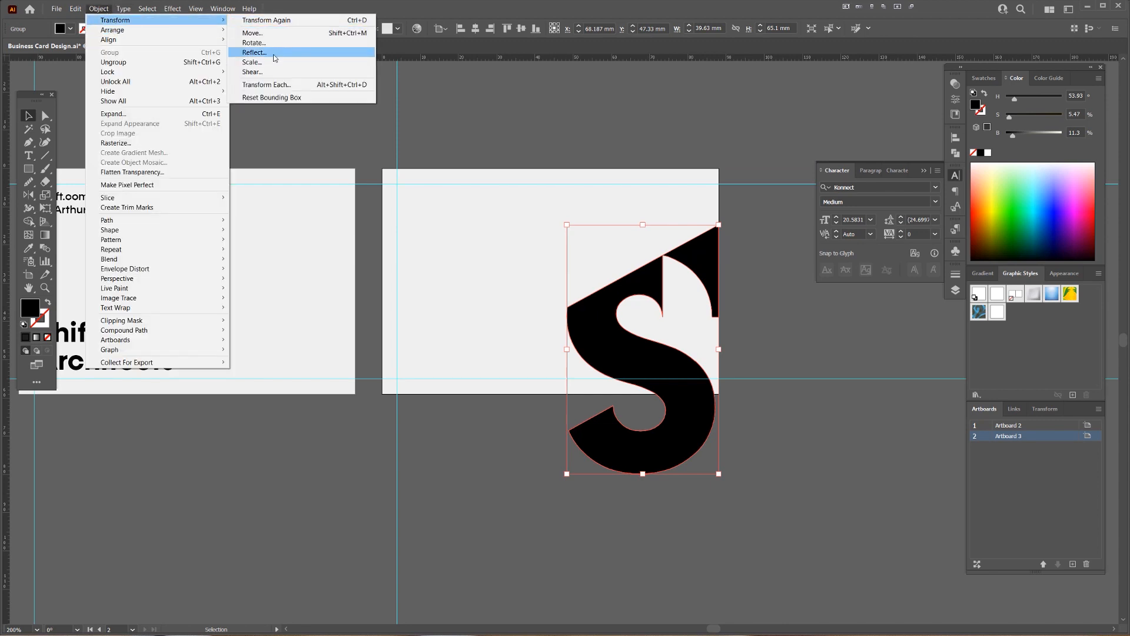
{"action": "left_click", "coordinate": [266, 84]}
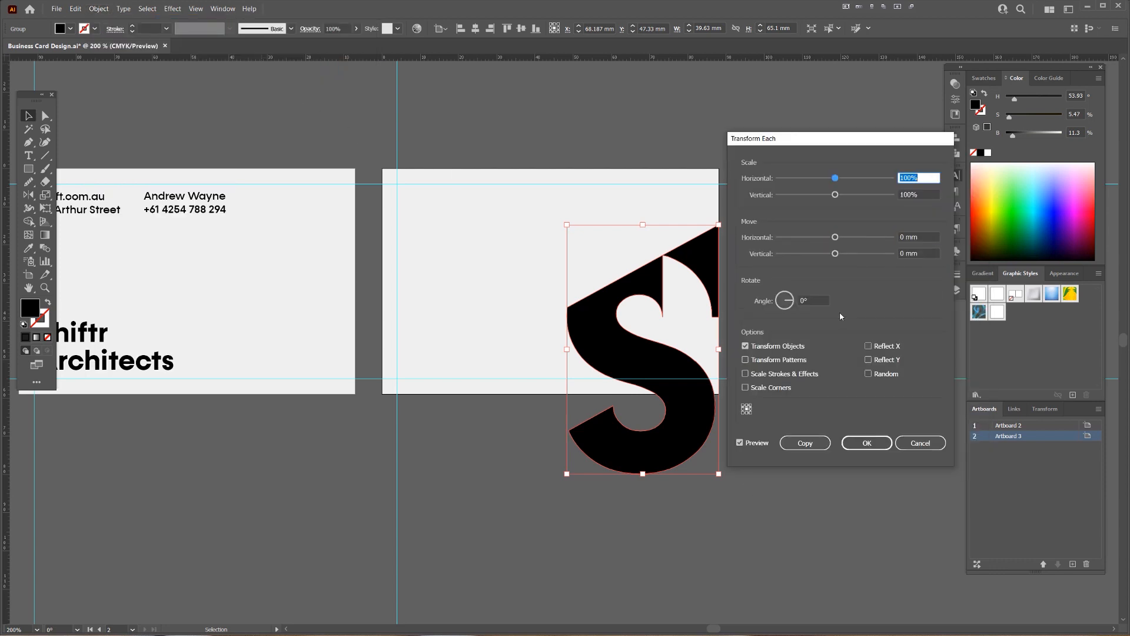
{"action": "mouse_move", "coordinate": [919, 236]}
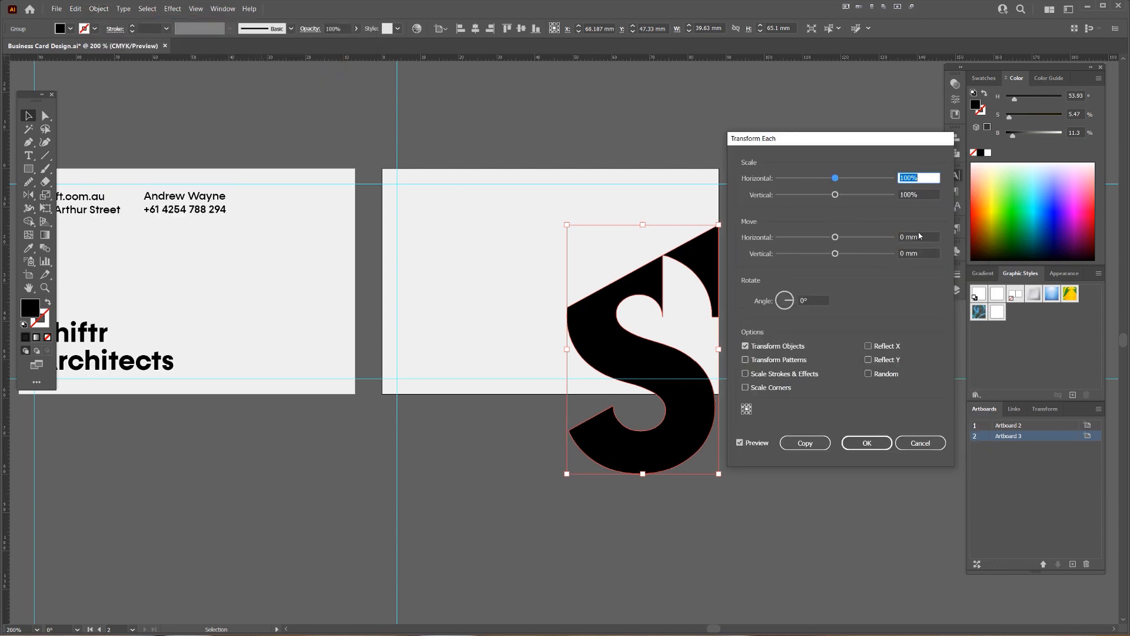
{"action": "type", "text": "10 mm"}
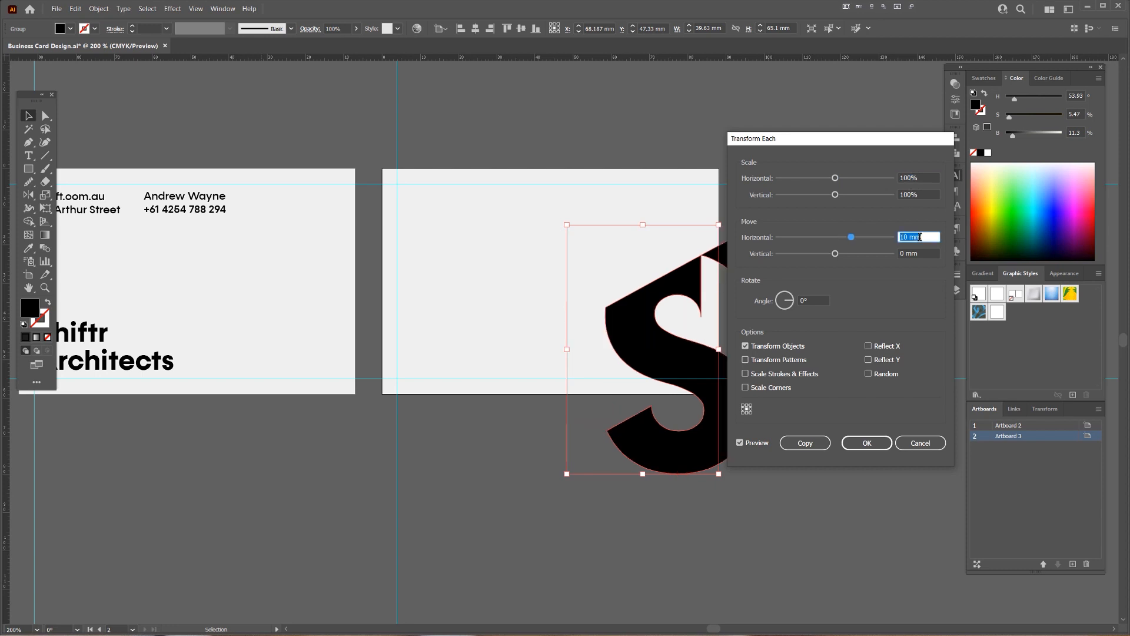
{"action": "type", "text": "-40 mm"}
{"action": "left_click", "coordinate": [919, 253]}
{"action": "type", "text": "-70"}
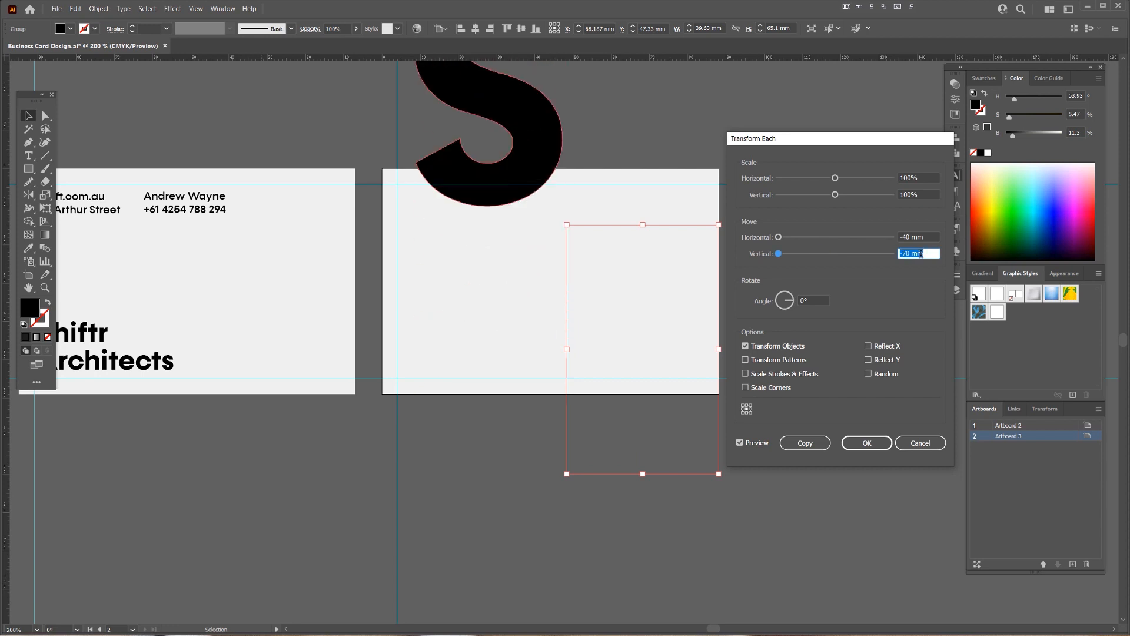
{"action": "type", "text": "-64 mm"}
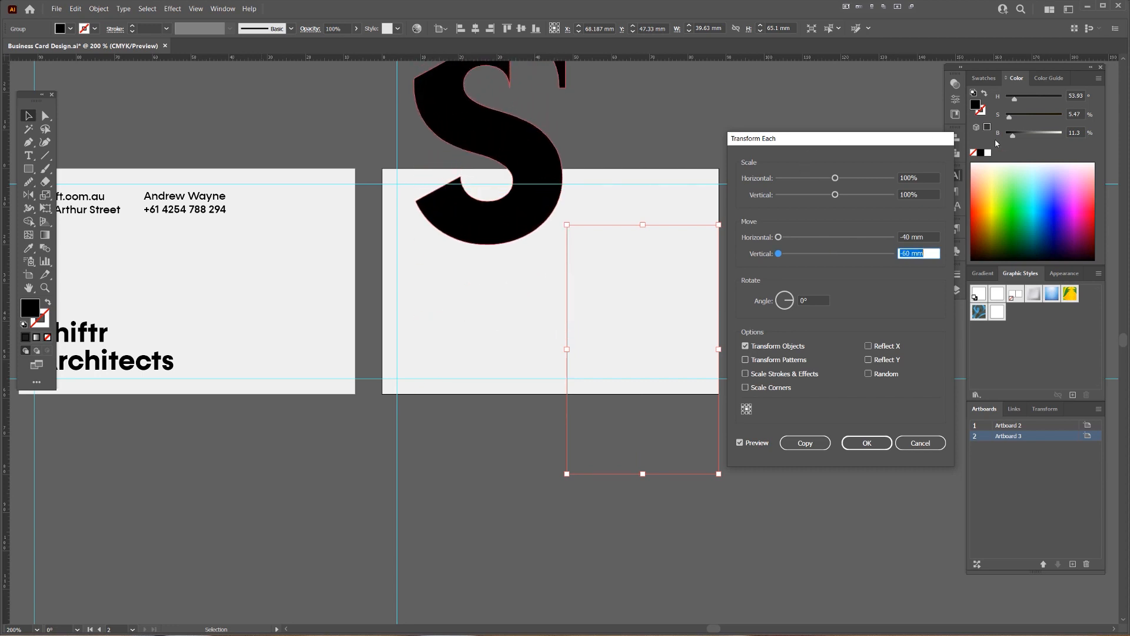
{"action": "left_click_drag", "start_coordinate": [840, 138], "coordinate": [908, 135]}
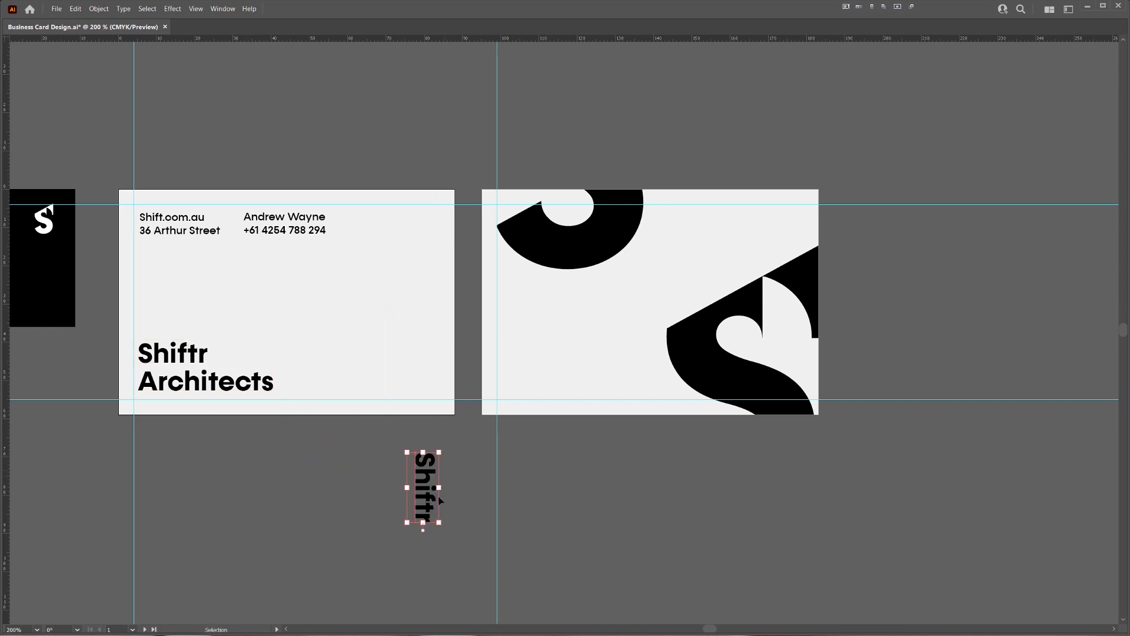
- Drag the vertical Shiftr text onto the left edge of the back card
{"action": "left_click_drag", "start_coordinate": [422, 495], "coordinate": [505, 353]}
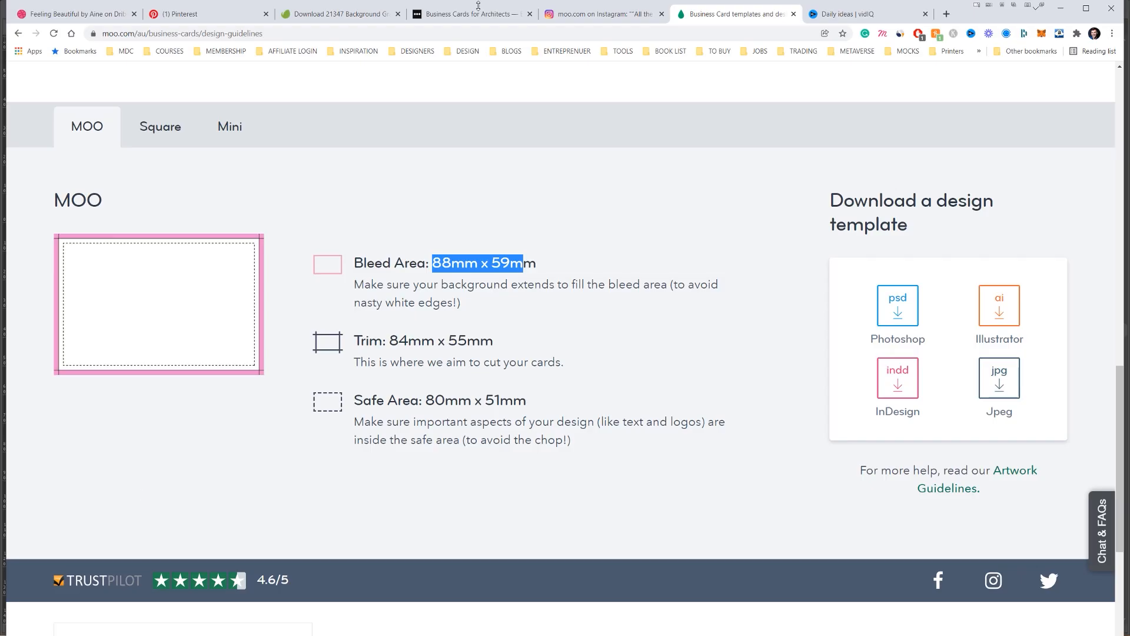
- View the BP&O architects business card examples in Chrome, then return to Illustrator
{"action": "left_click", "coordinate": [469, 13]}
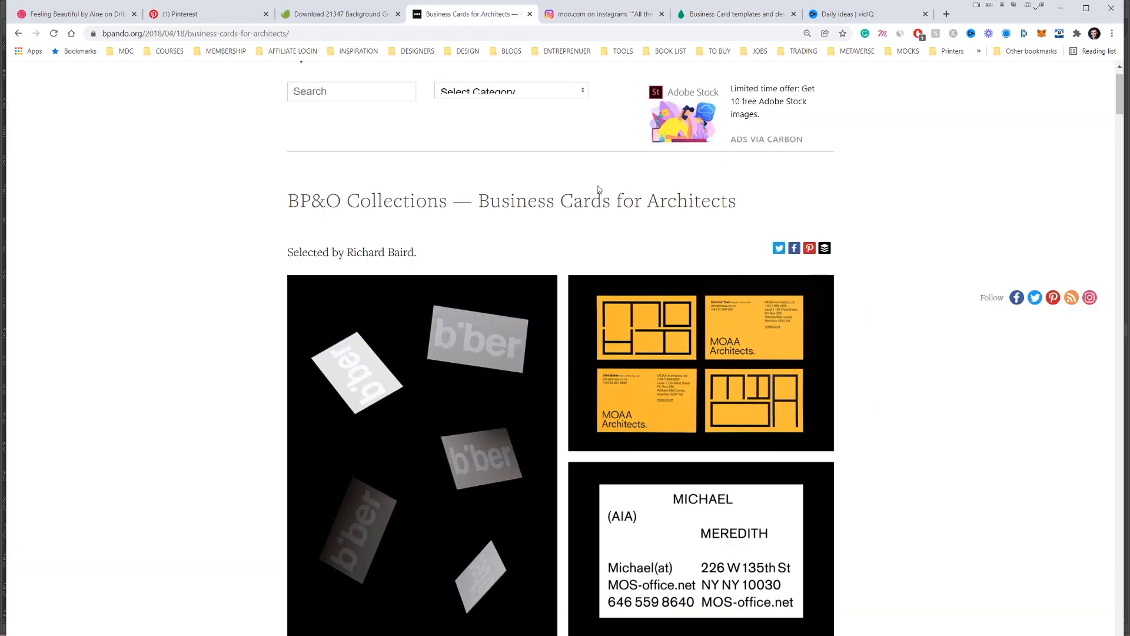
{"action": "key", "text": "alt+tab"}
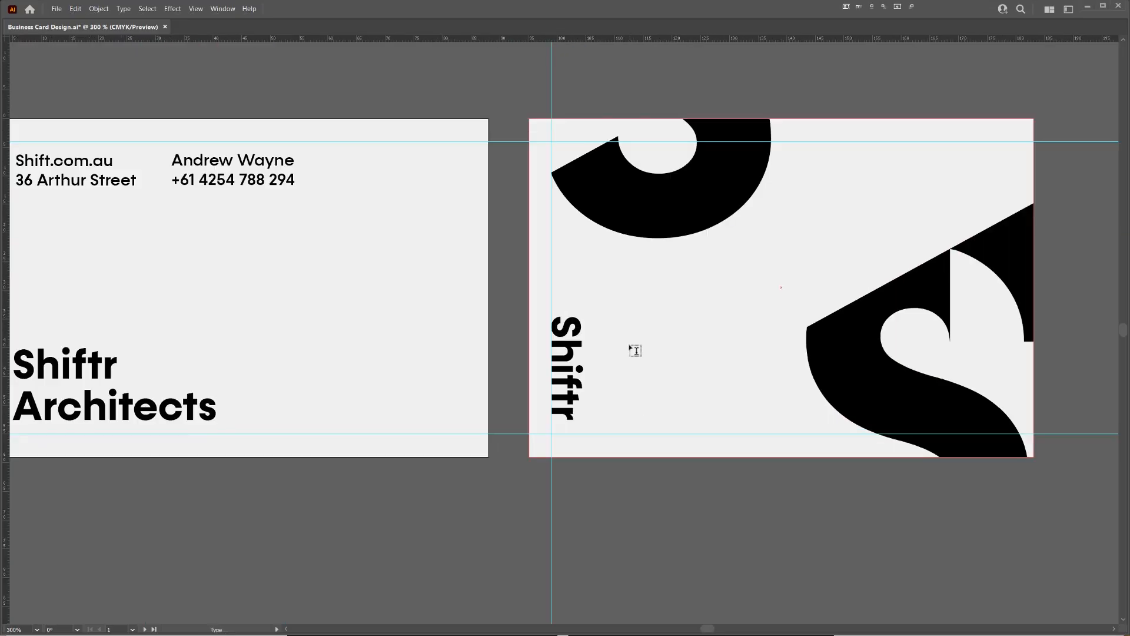
- Type 'Andrew Wayne' and 'Managing Director' on two lines and move them to the card's bottom
{"action": "type", "text": "Andrew Wayne"}
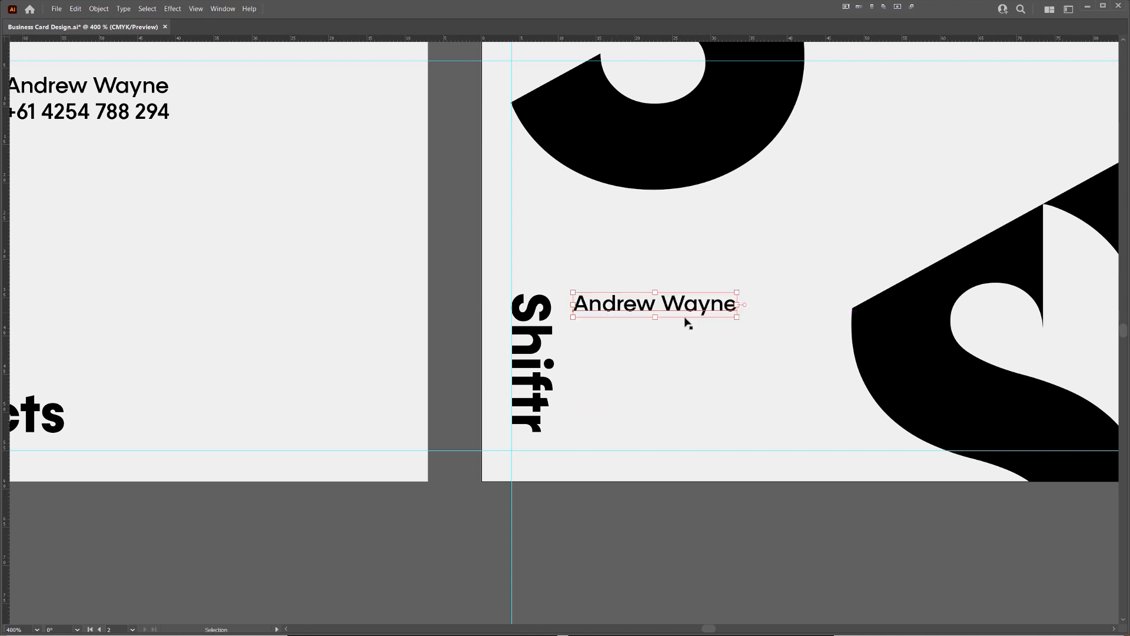
{"action": "double_click", "coordinate": [652, 302]}
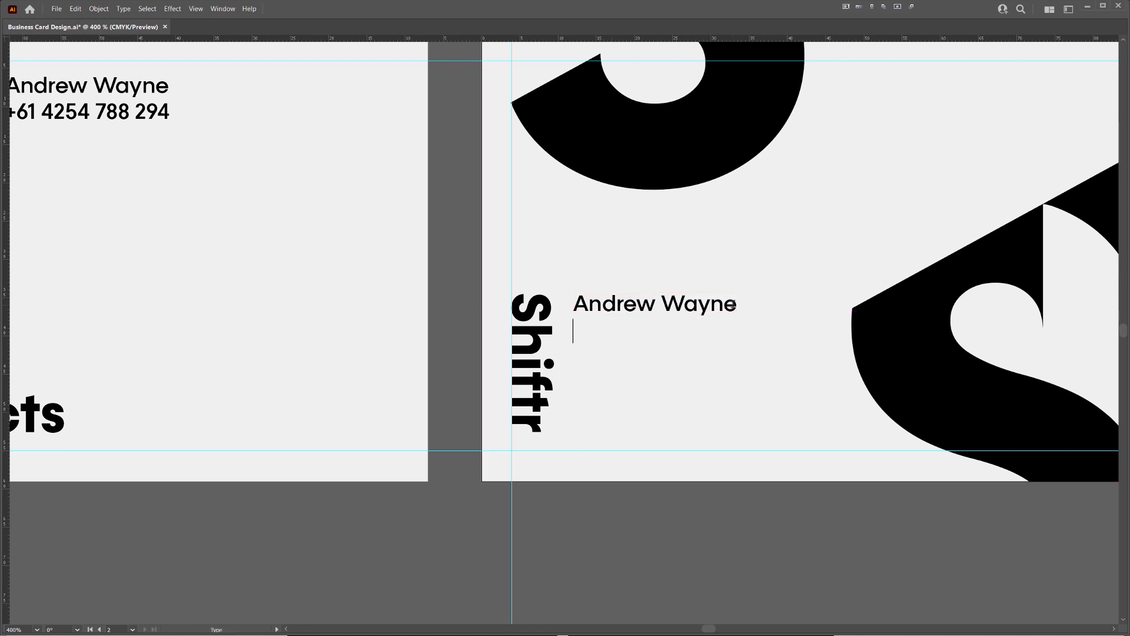
{"action": "type", "text": "Manageing Director"}
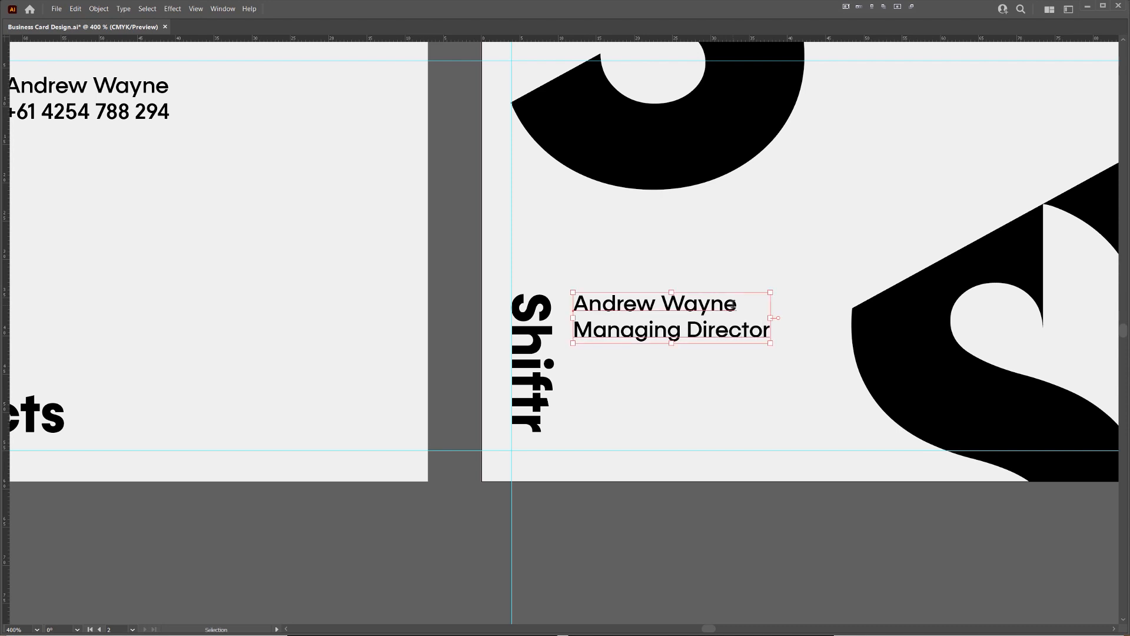
{"action": "left_click_drag", "start_coordinate": [670, 318], "coordinate": [598, 306]}
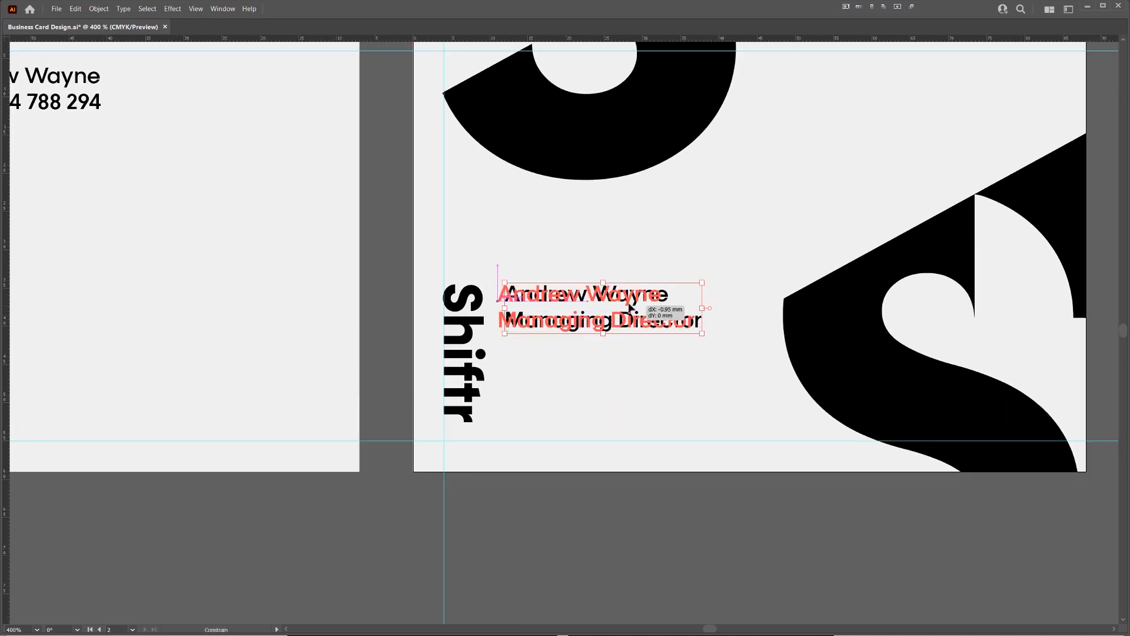
{"action": "left_click_drag", "start_coordinate": [602, 306], "coordinate": [602, 420]}
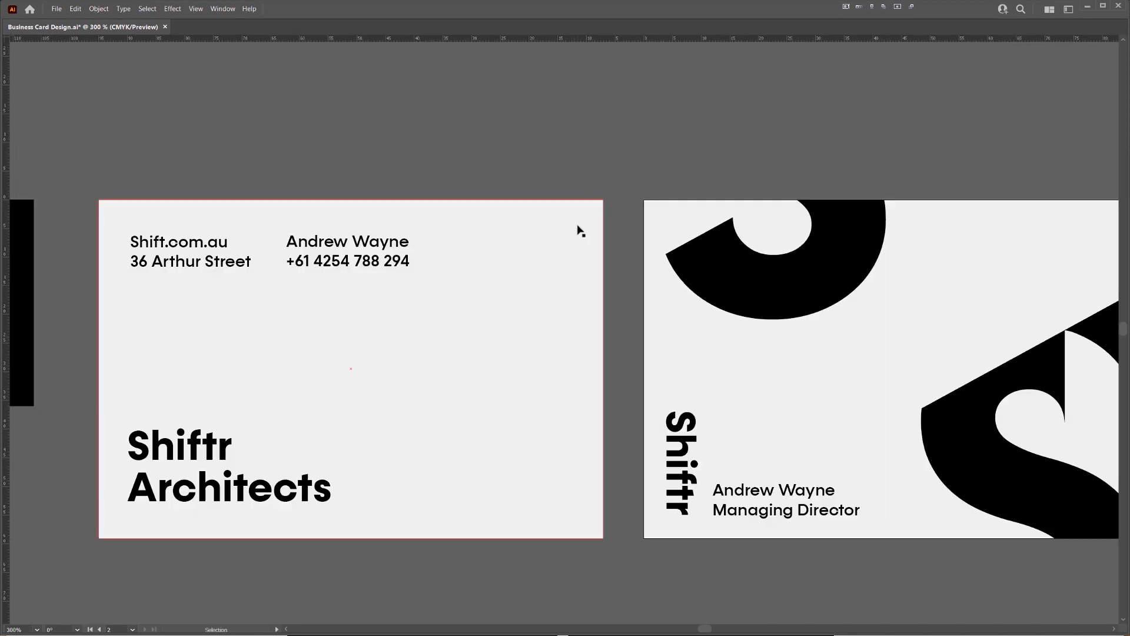
{"action": "mouse_move", "coordinate": [570, 231]}
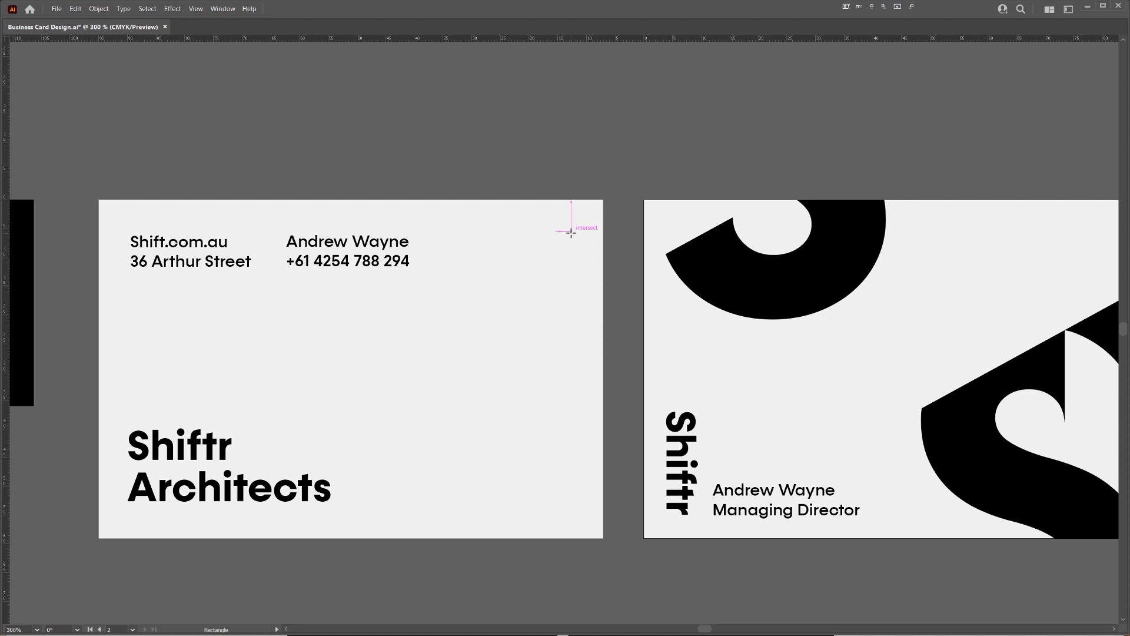
- Draw a thin vertical black rectangle down the front card's right side
{"action": "left_click_drag", "start_coordinate": [572, 224], "coordinate": [575, 515]}
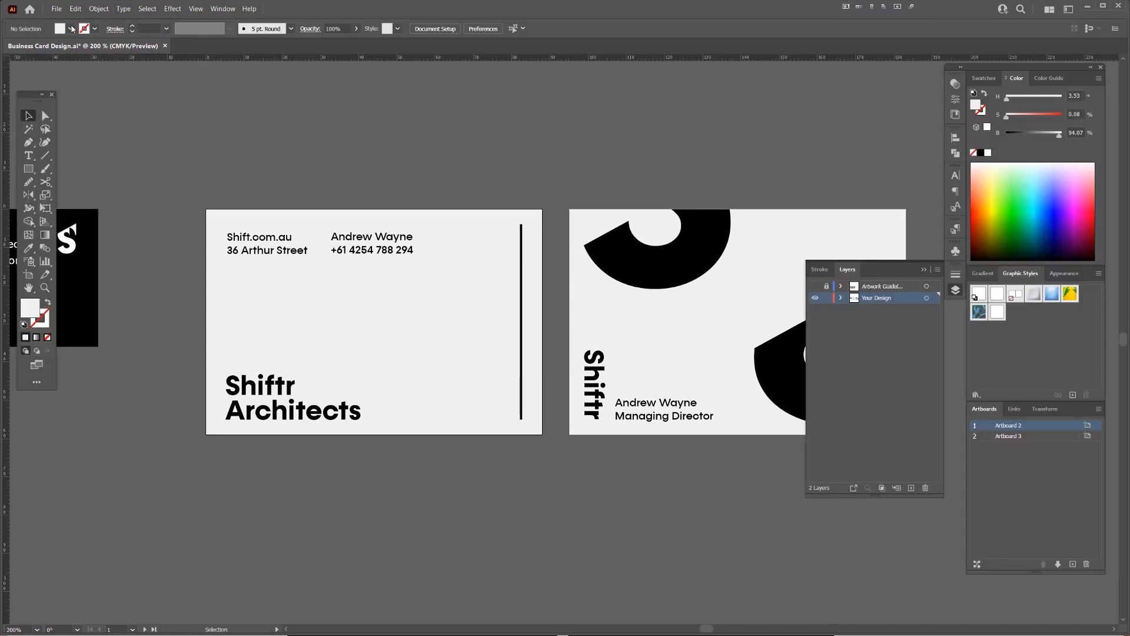
- Select all artwork on both cards and convert the text to outlines
{"action": "left_click", "coordinate": [55, 8]}
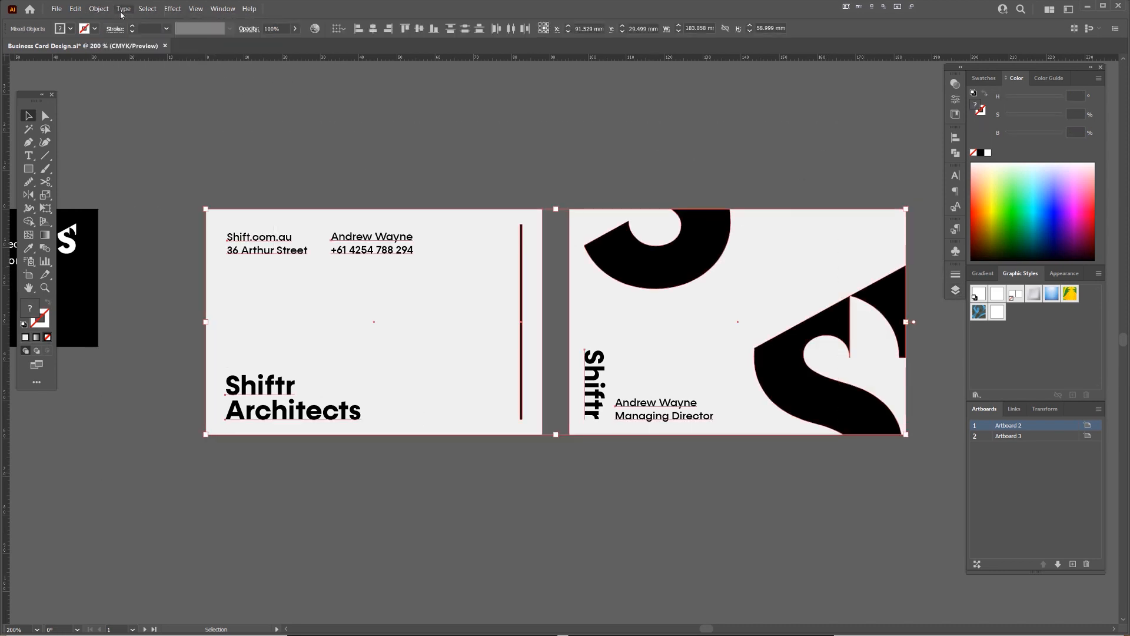
{"action": "left_click", "coordinate": [122, 7]}
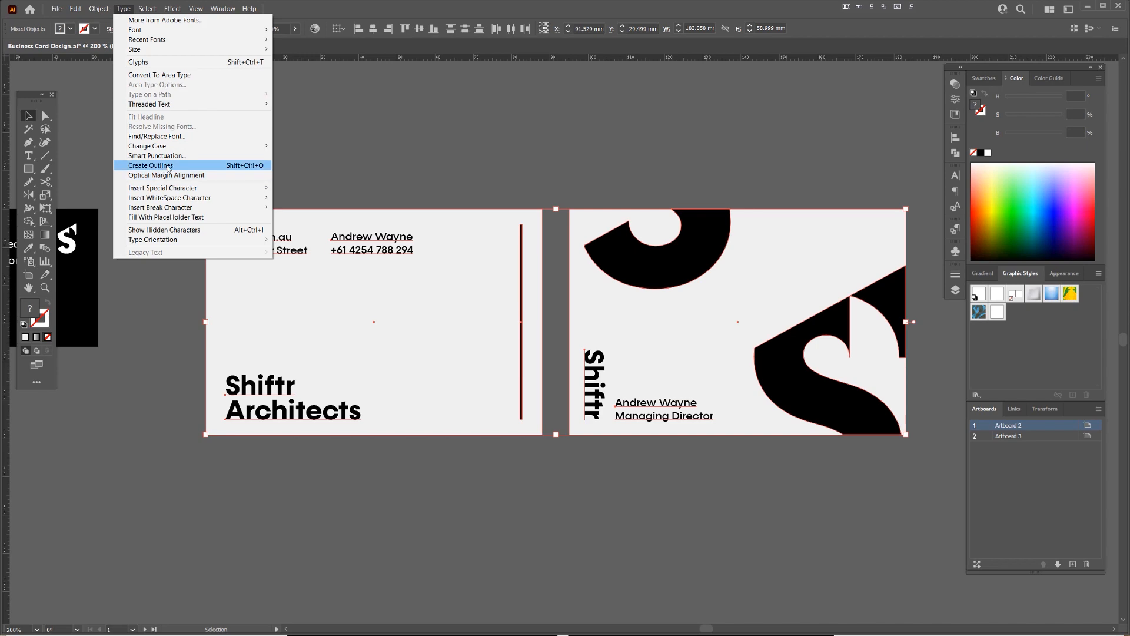
{"action": "left_click", "coordinate": [151, 165]}
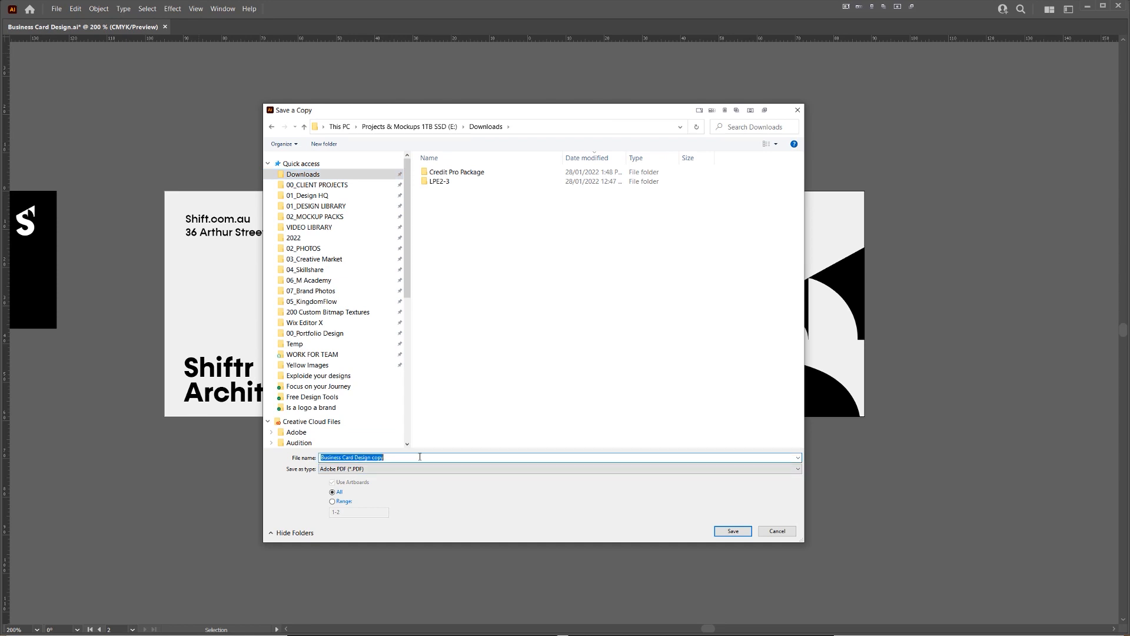
- Name the PDF copy 'Shift_CARD_' and confirm saving it as Adobe PDF
{"action": "type", "text": "Shiftr_BS"}
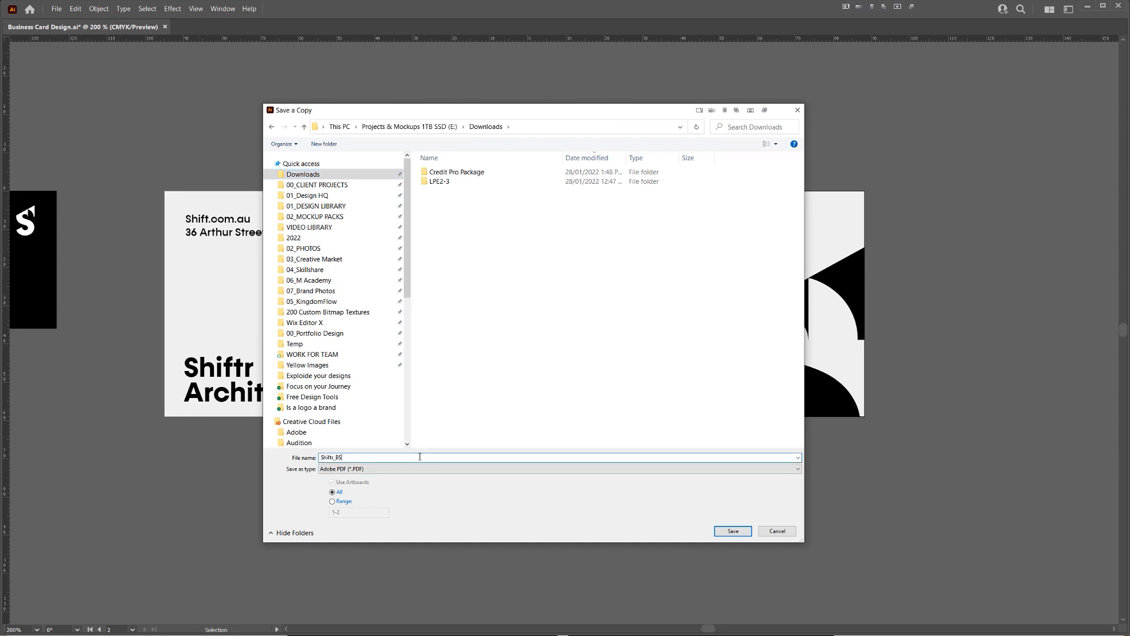
{"action": "type", "text": "_CARD_28.1"}
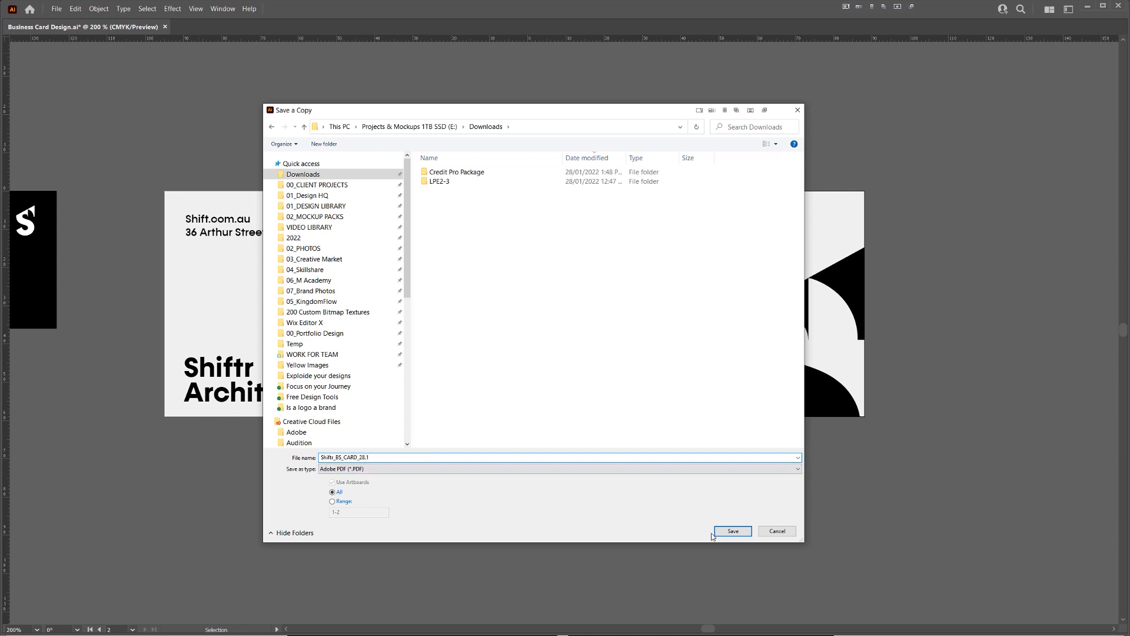
{"action": "left_click", "coordinate": [732, 531]}
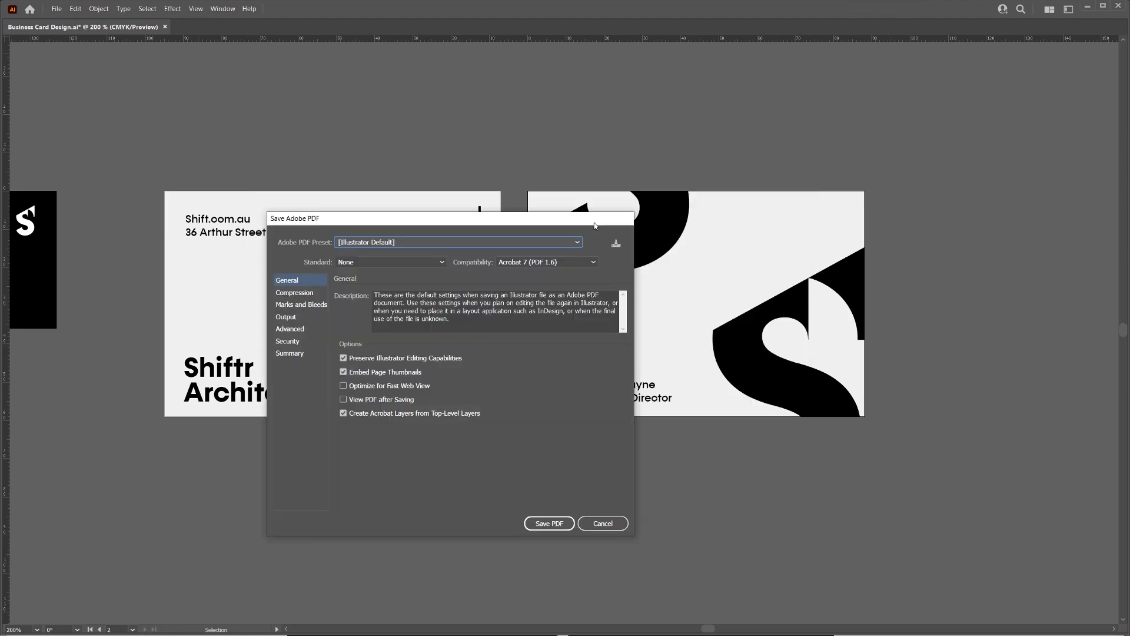
- Apply the High Quality Print preset with document bleed settings and save the PDF
{"action": "left_click", "coordinate": [578, 242]}
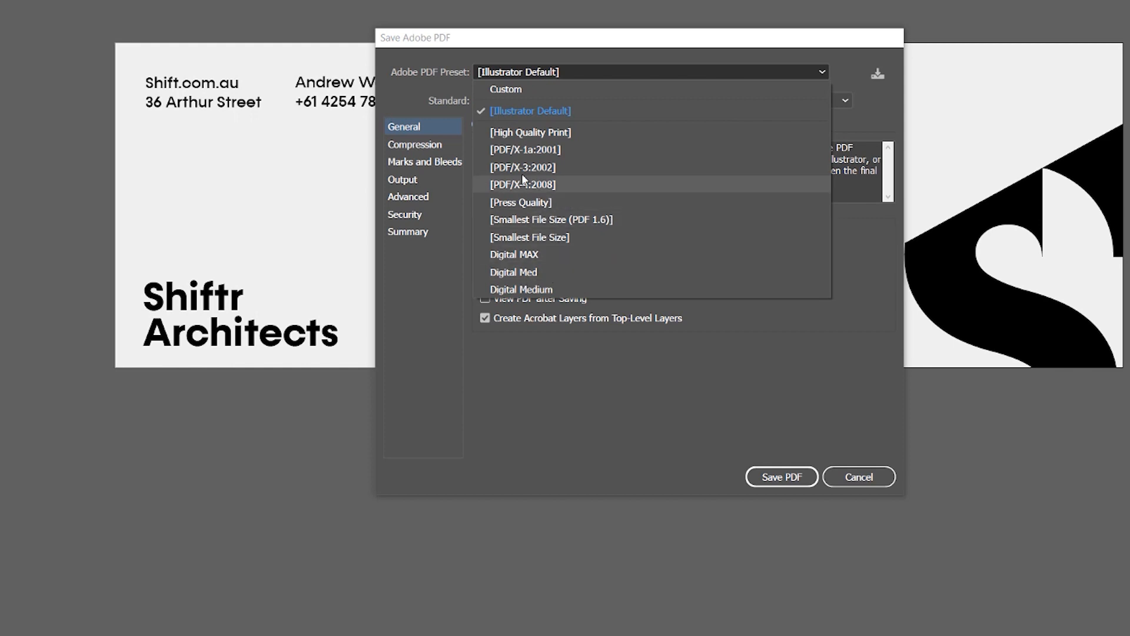
{"action": "mouse_move", "coordinate": [525, 202]}
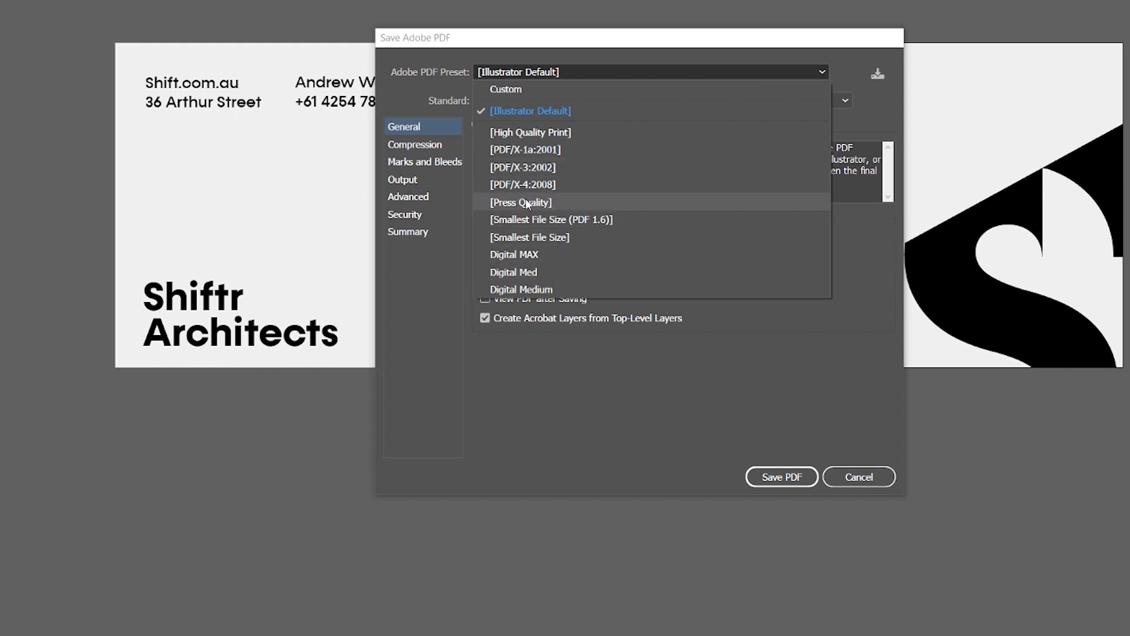
{"action": "mouse_move", "coordinate": [545, 135]}
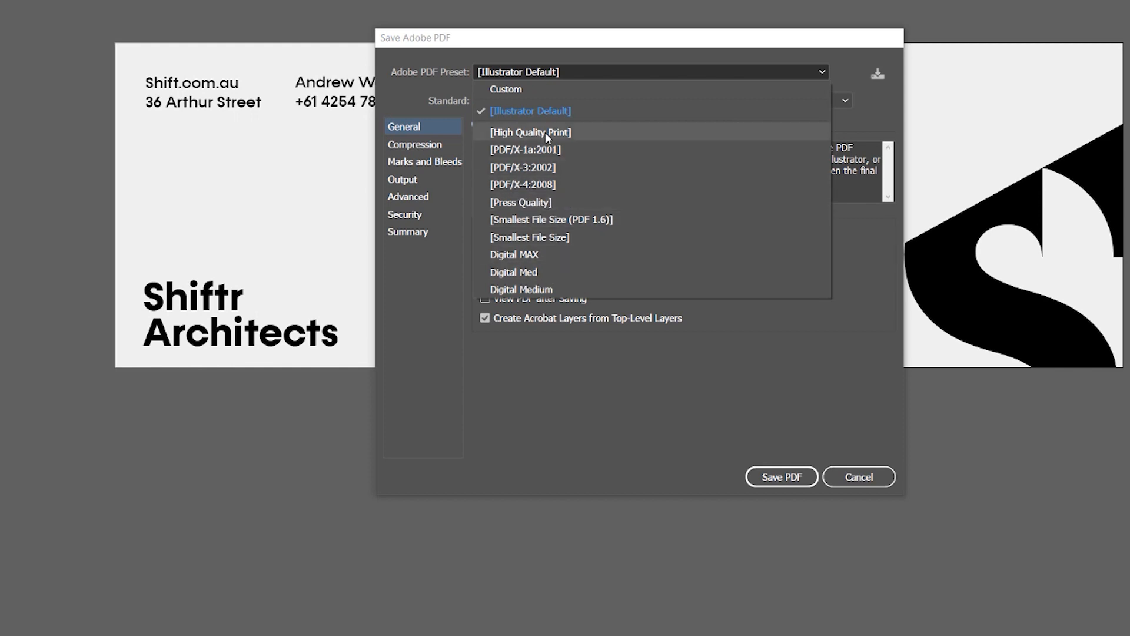
{"action": "left_click", "coordinate": [530, 132]}
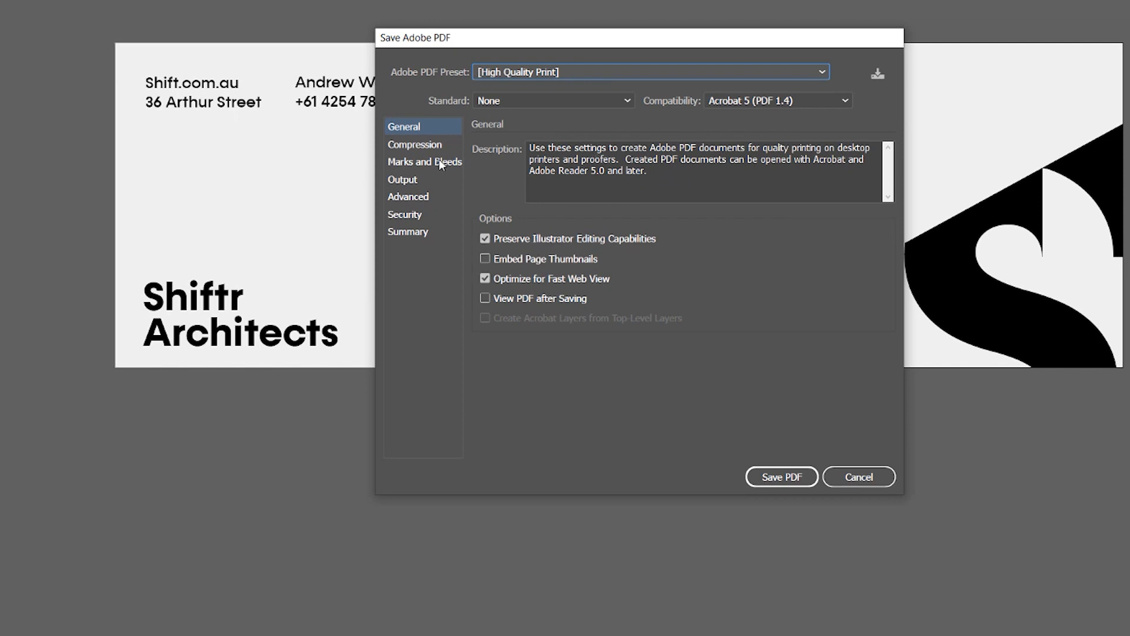
{"action": "left_click", "coordinate": [415, 145]}
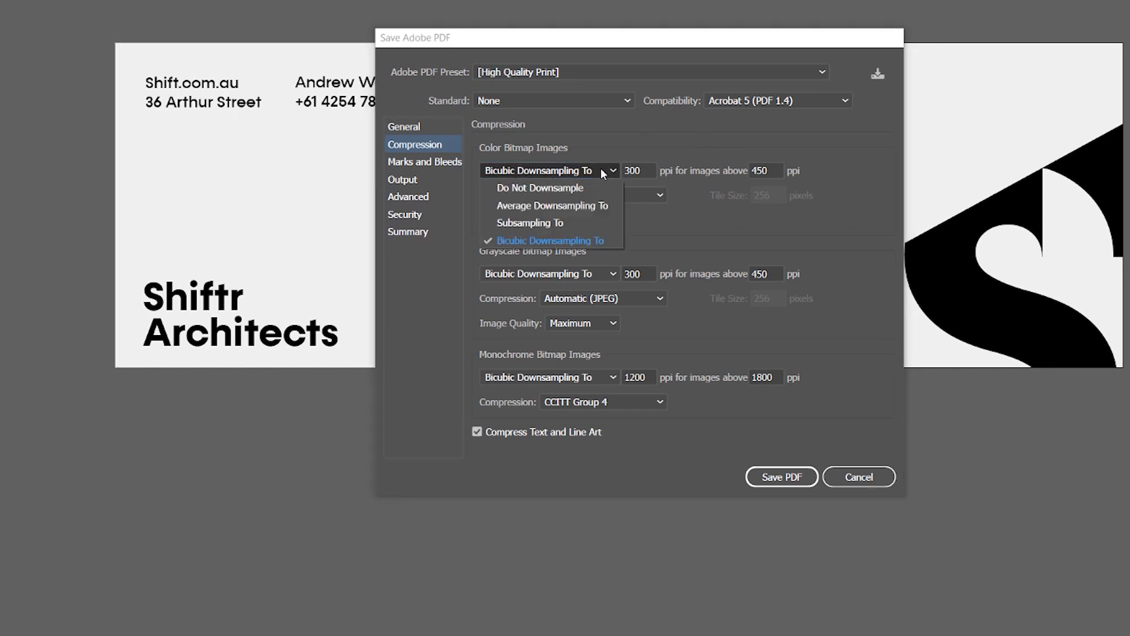
{"action": "left_click", "coordinate": [550, 241]}
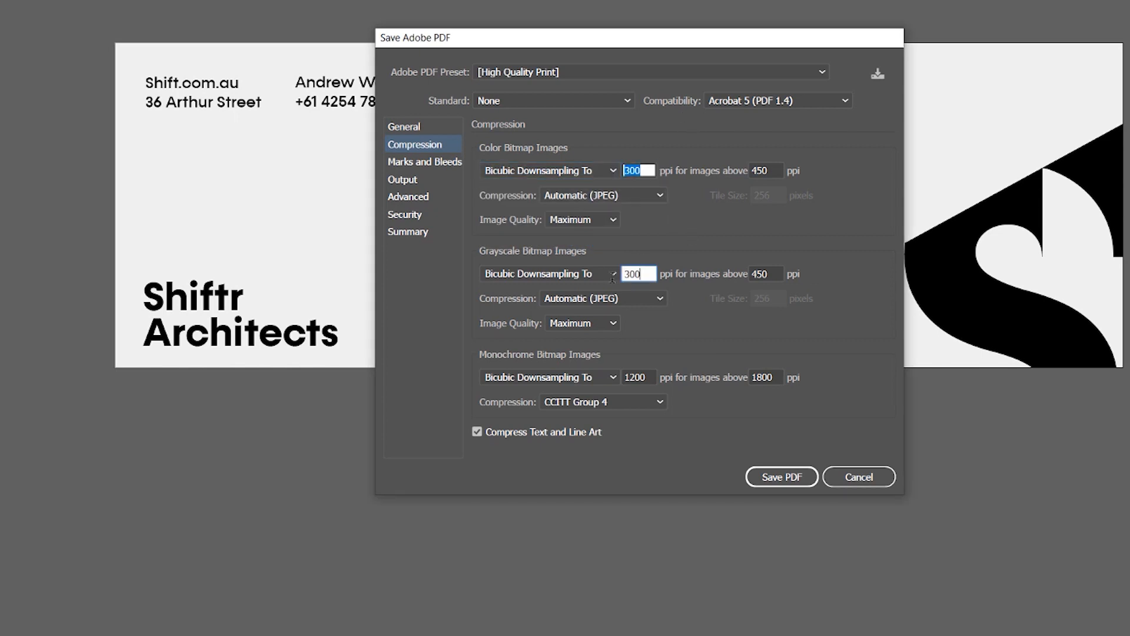
{"action": "left_click", "coordinate": [424, 161]}
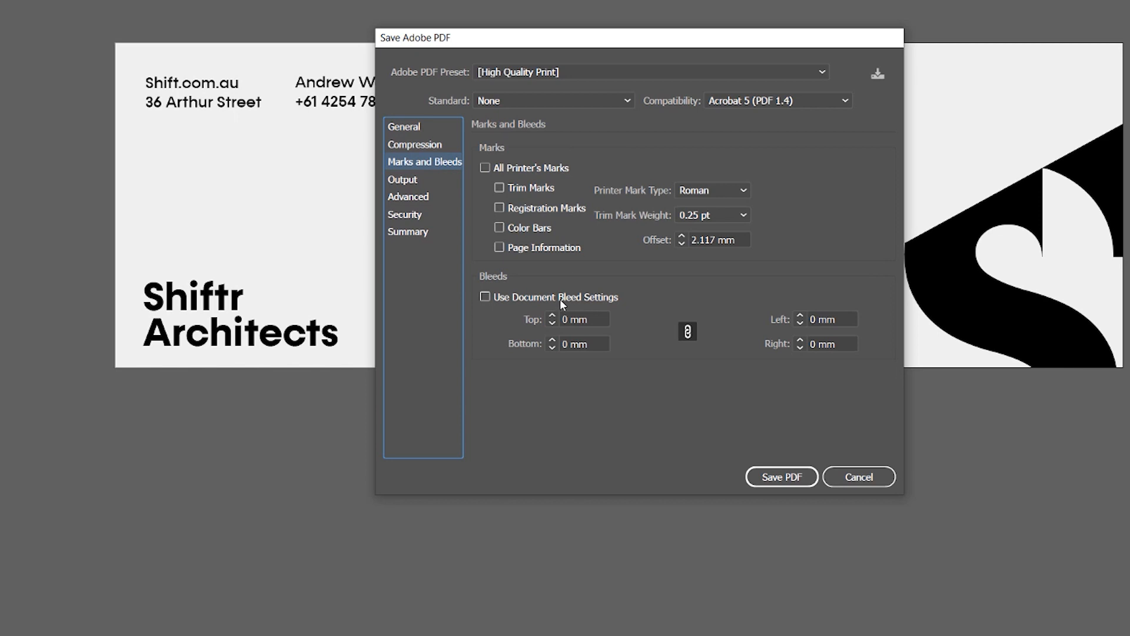
{"action": "left_click", "coordinate": [485, 297]}
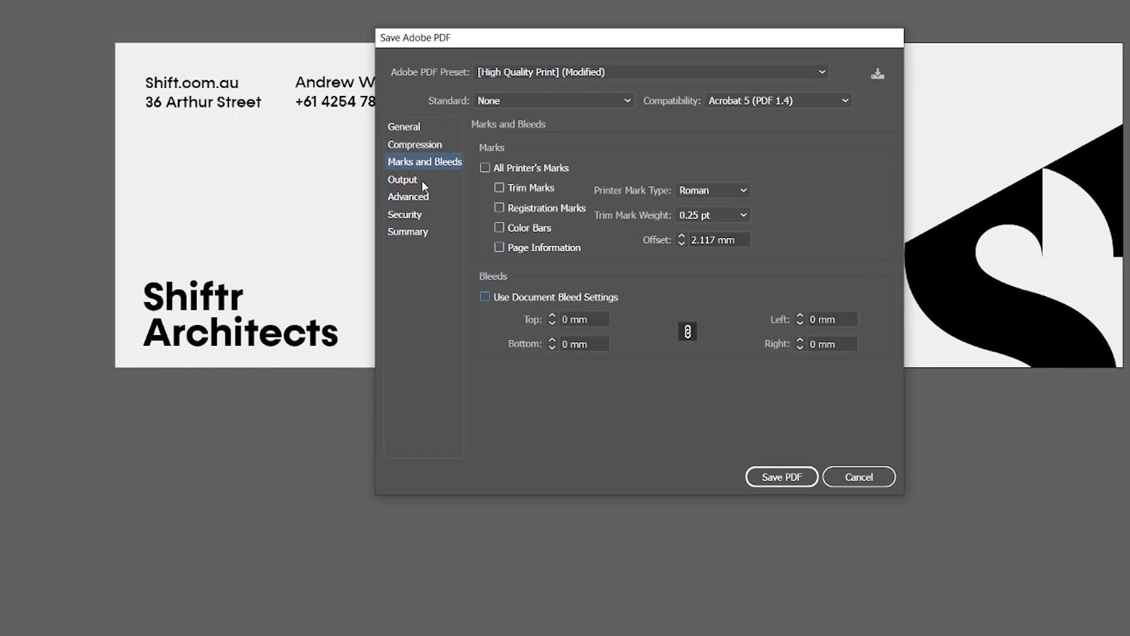
{"action": "left_click", "coordinate": [405, 214]}
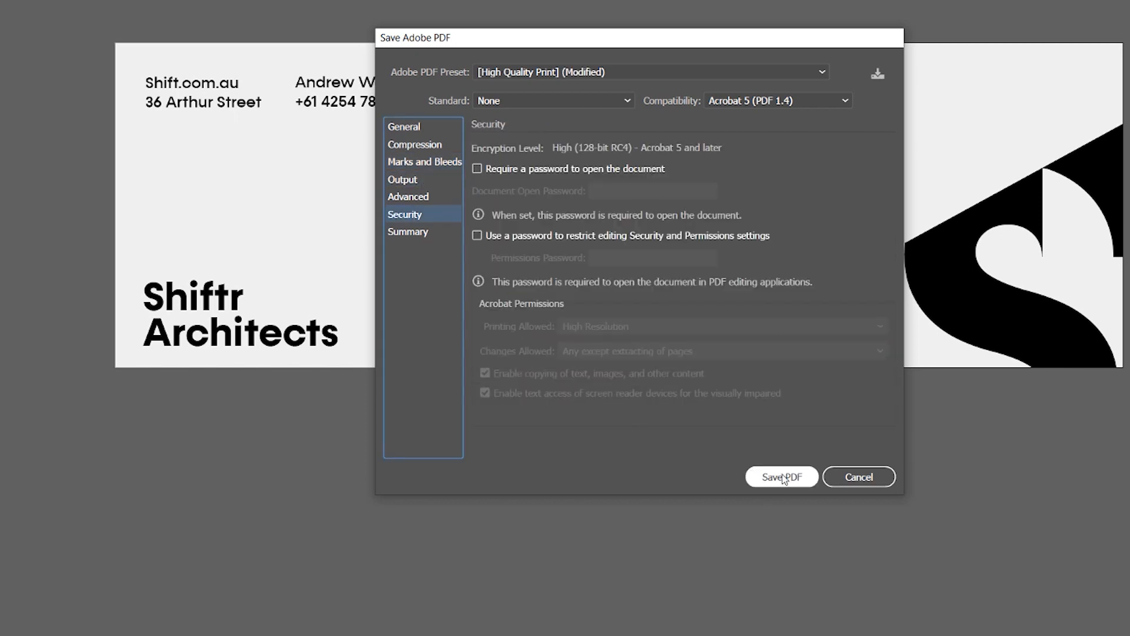
{"action": "left_click", "coordinate": [780, 476]}
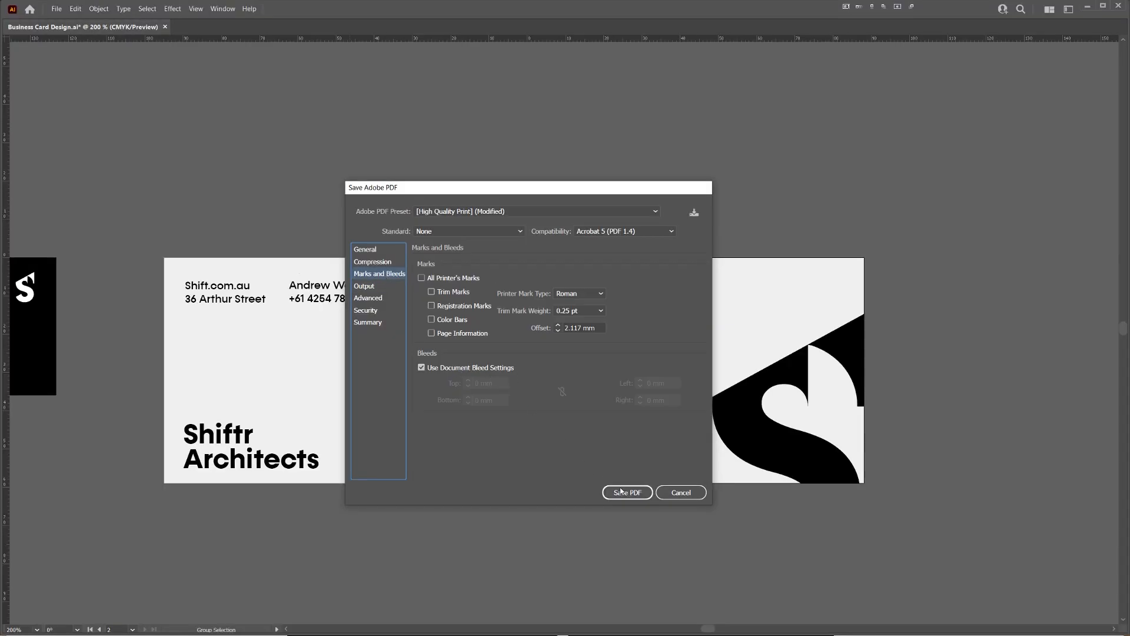
{"action": "left_click", "coordinate": [626, 493]}
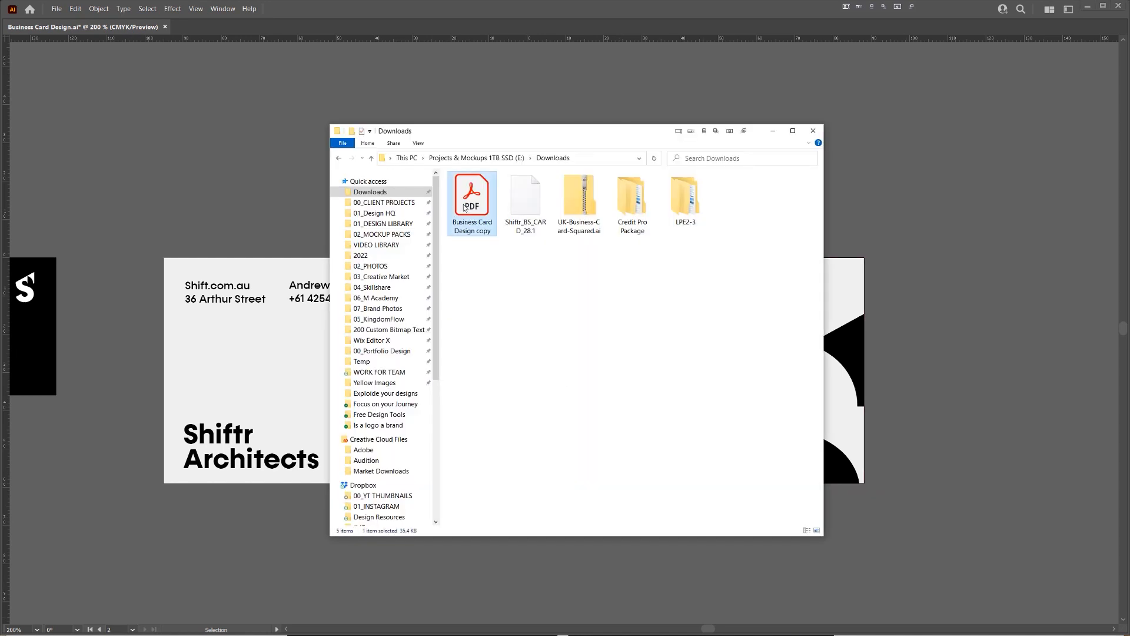
- Open the Business Card Design copy PDF from Downloads in Acrobat to view page 2
{"action": "double_click", "coordinate": [472, 195]}
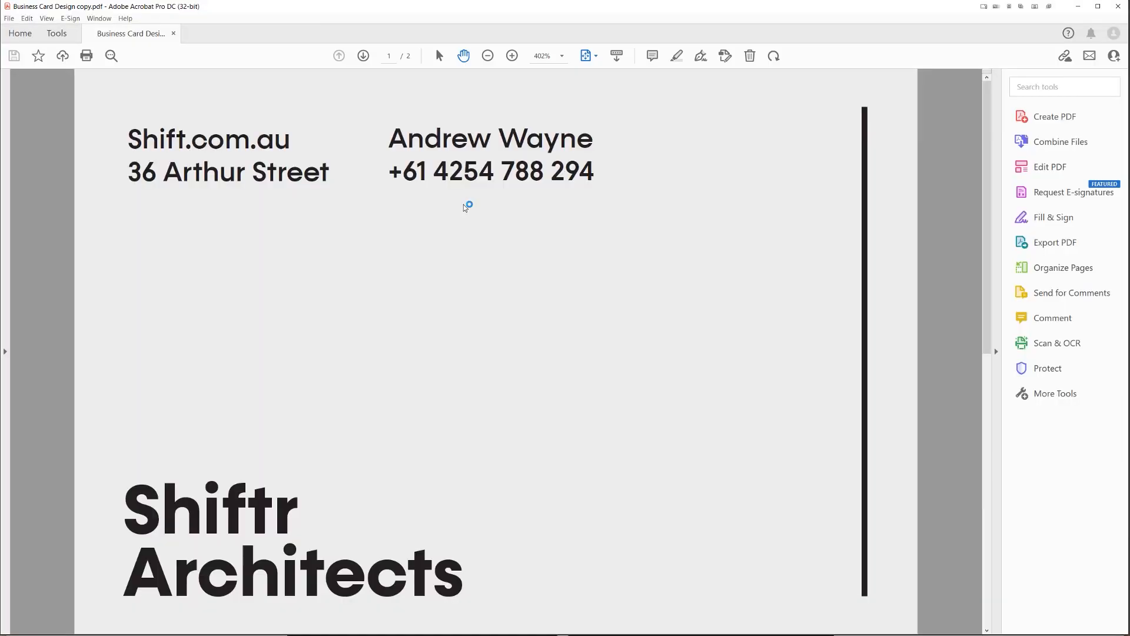
{"action": "left_click", "coordinate": [363, 55]}
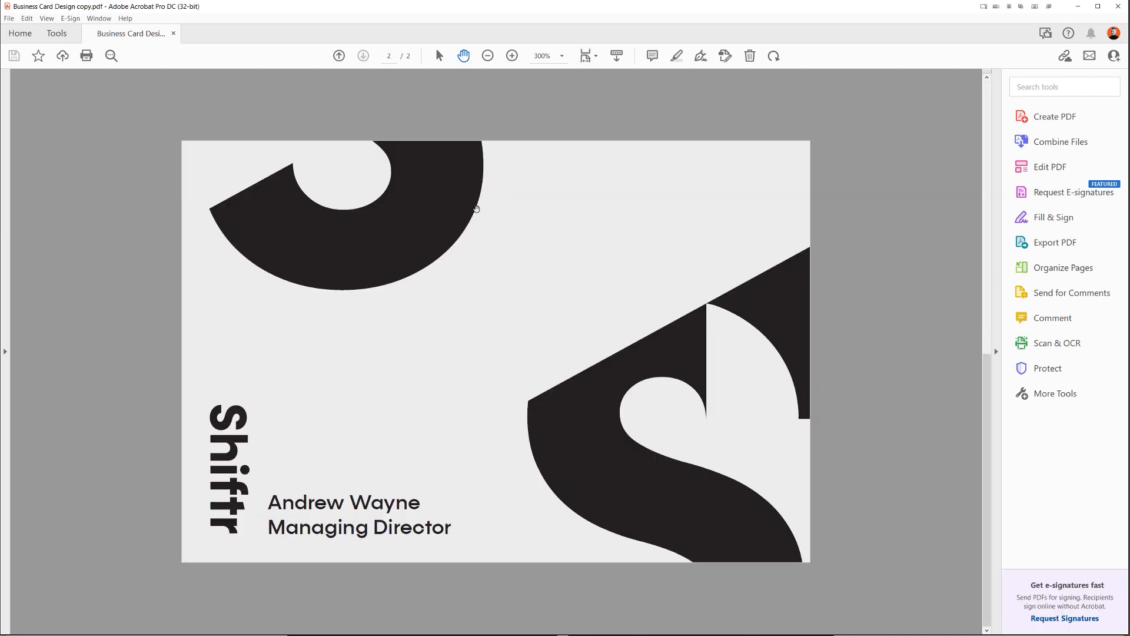
{"action": "left_click", "coordinate": [340, 56]}
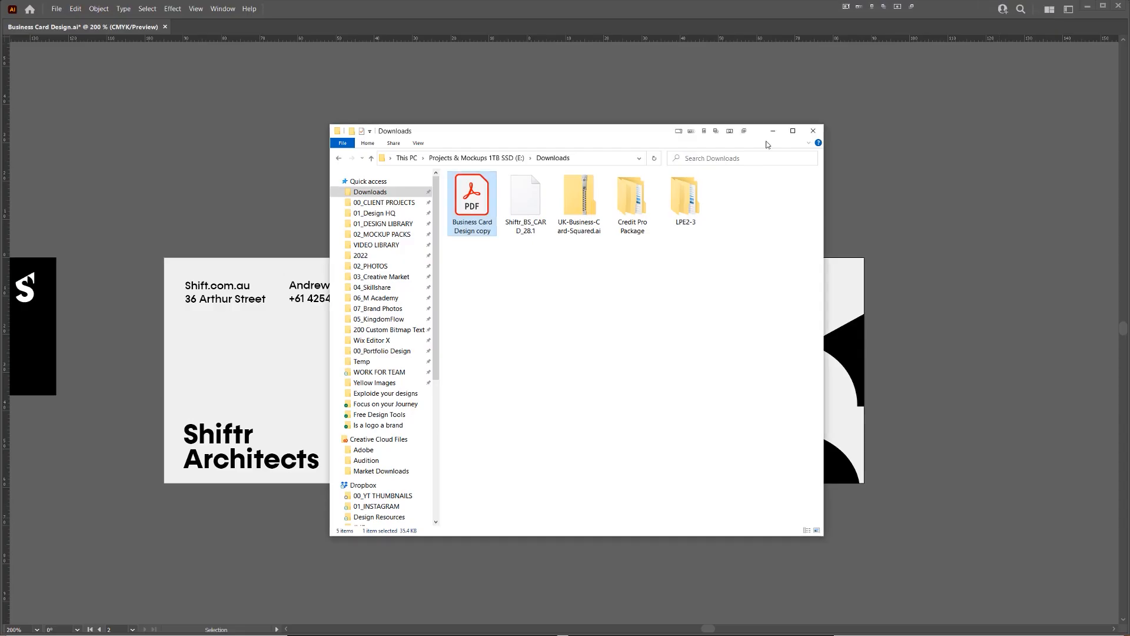
{"action": "double_click", "coordinate": [472, 193]}
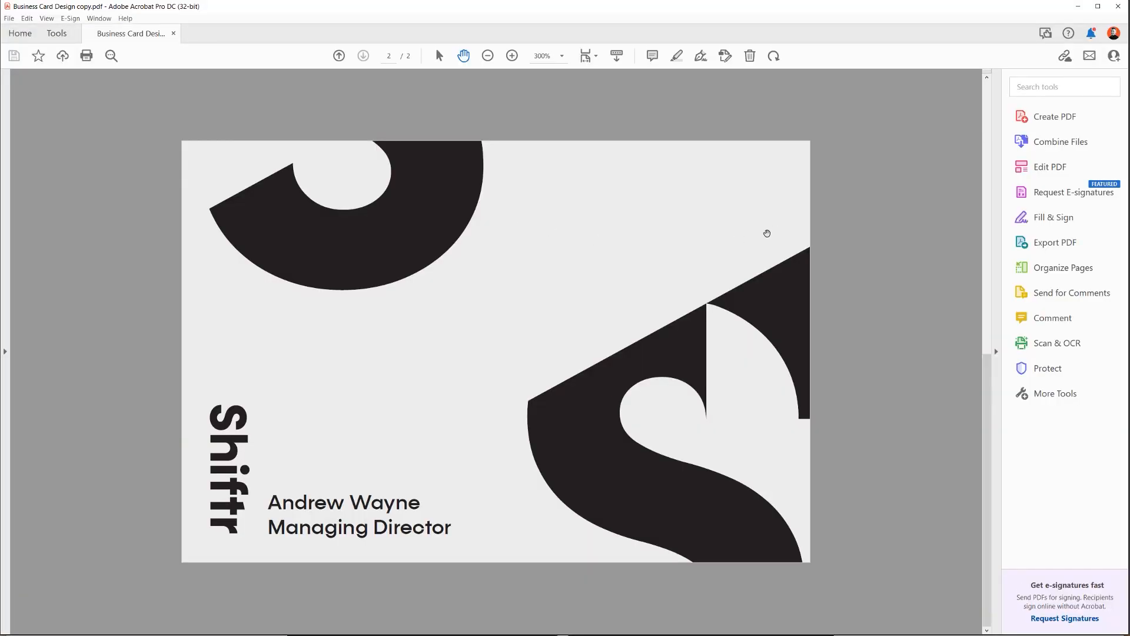